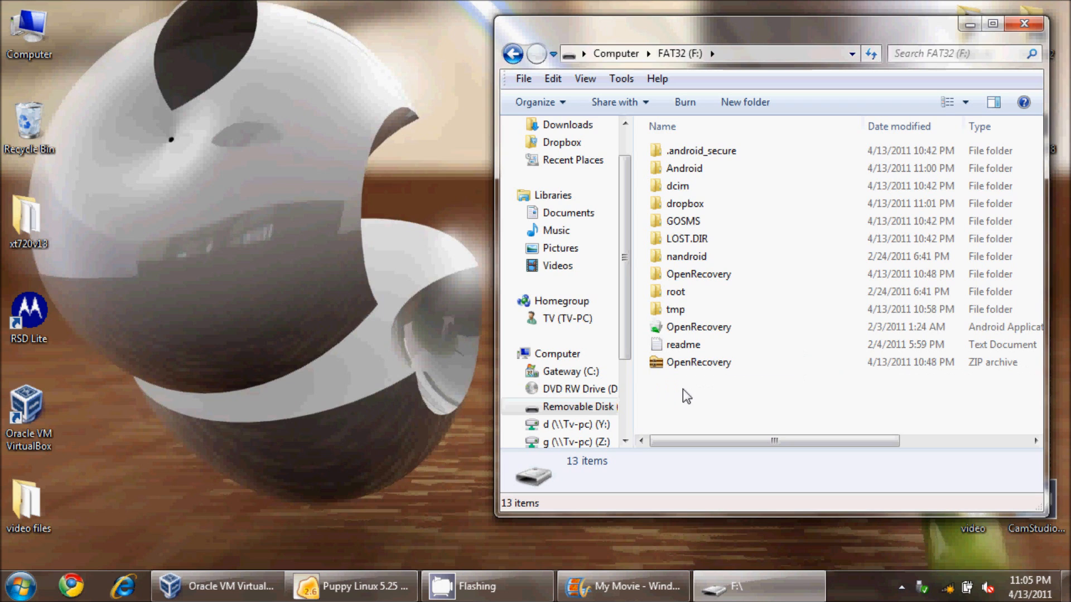
{"action": "mouse_move", "coordinate": [868, 409]}
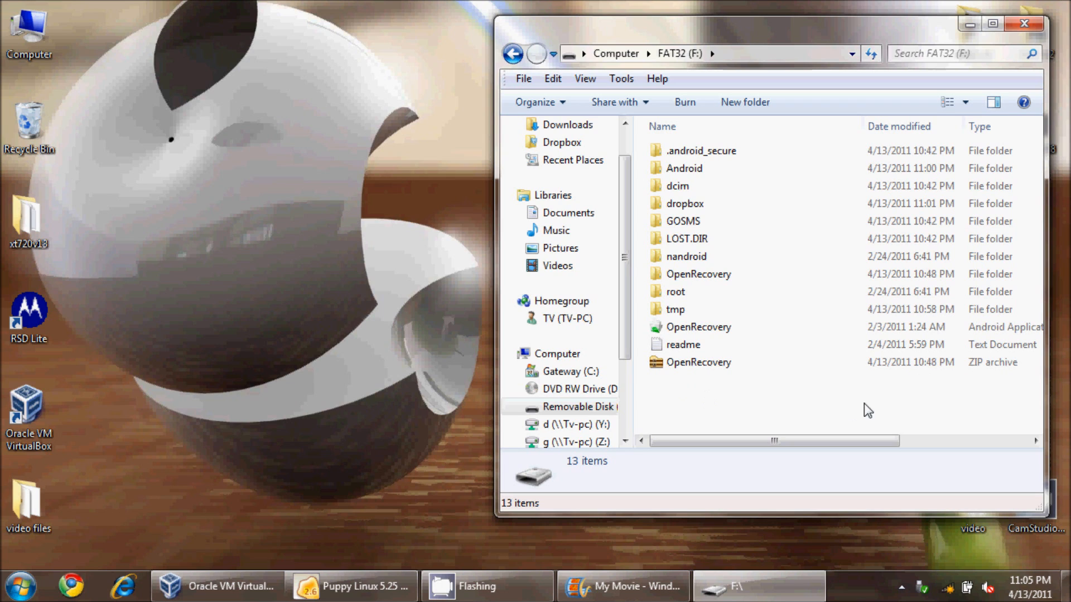
Step: Look inside the xt720v13 folder to compare its contents, then close it
{"action": "left_click", "coordinate": [684, 203]}
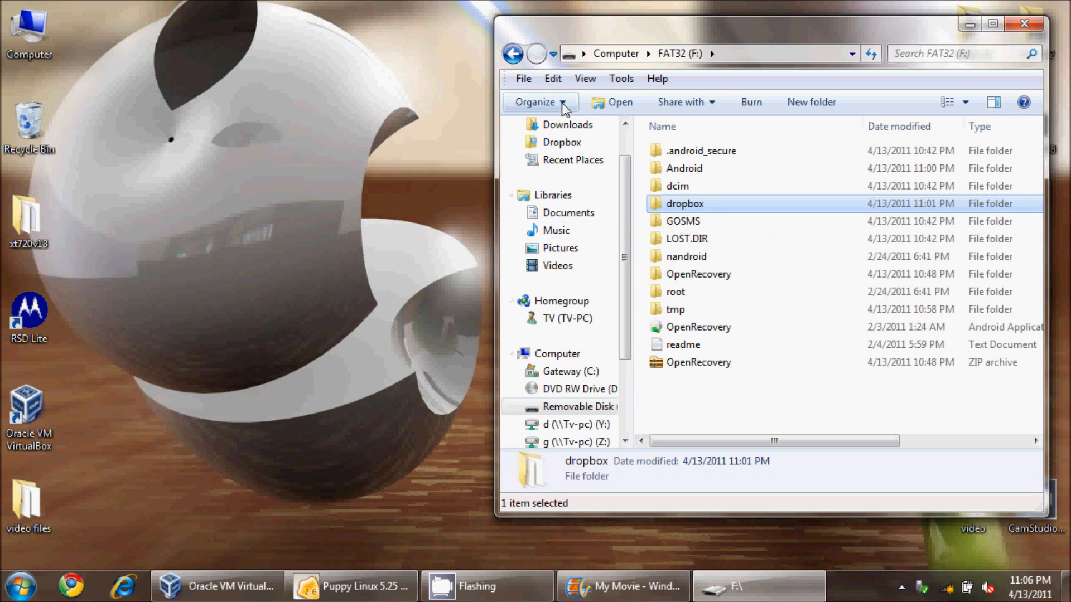
{"action": "mouse_move", "coordinate": [699, 274]}
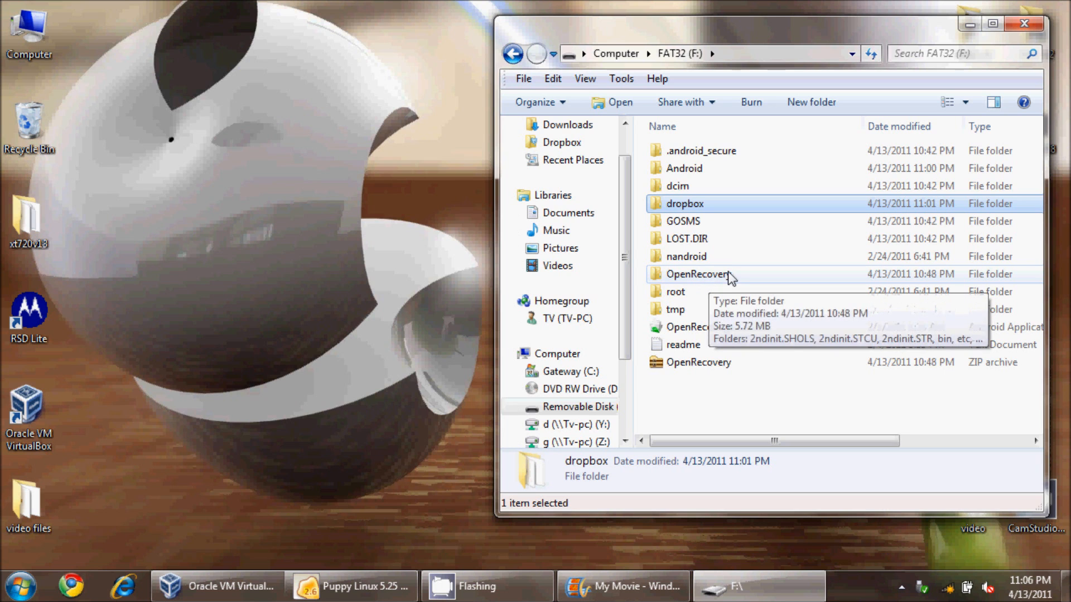
{"action": "left_click", "coordinate": [696, 274]}
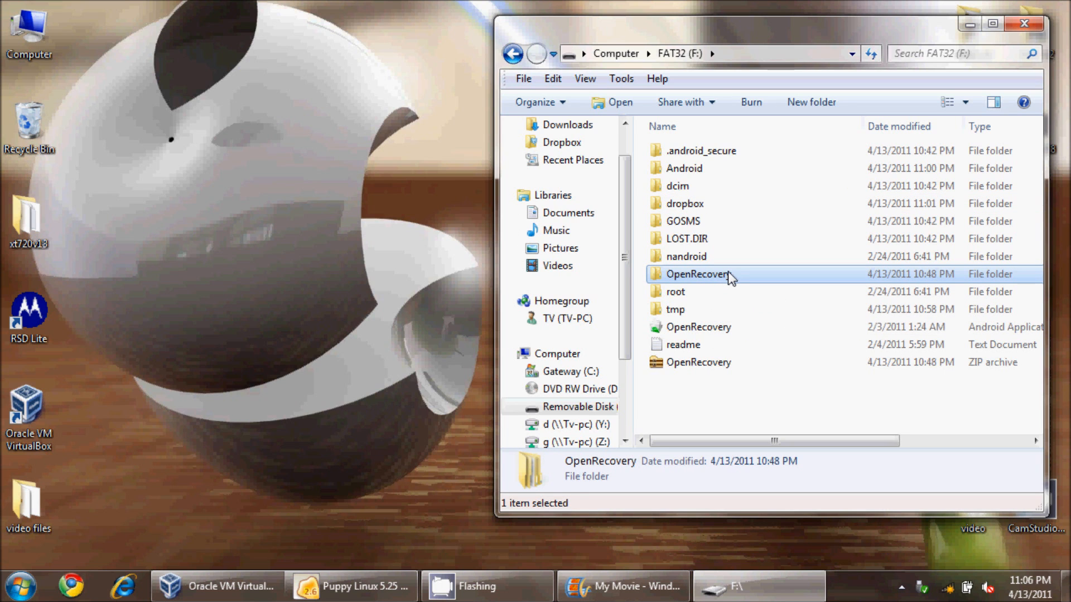
{"action": "double_click", "coordinate": [27, 219]}
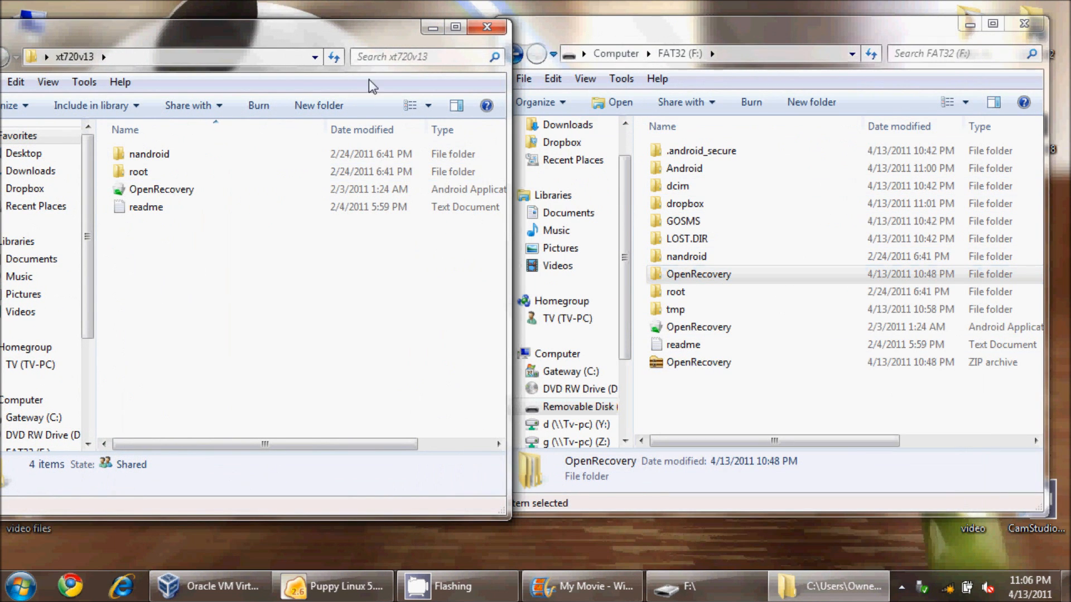
{"action": "mouse_move", "coordinate": [249, 223]}
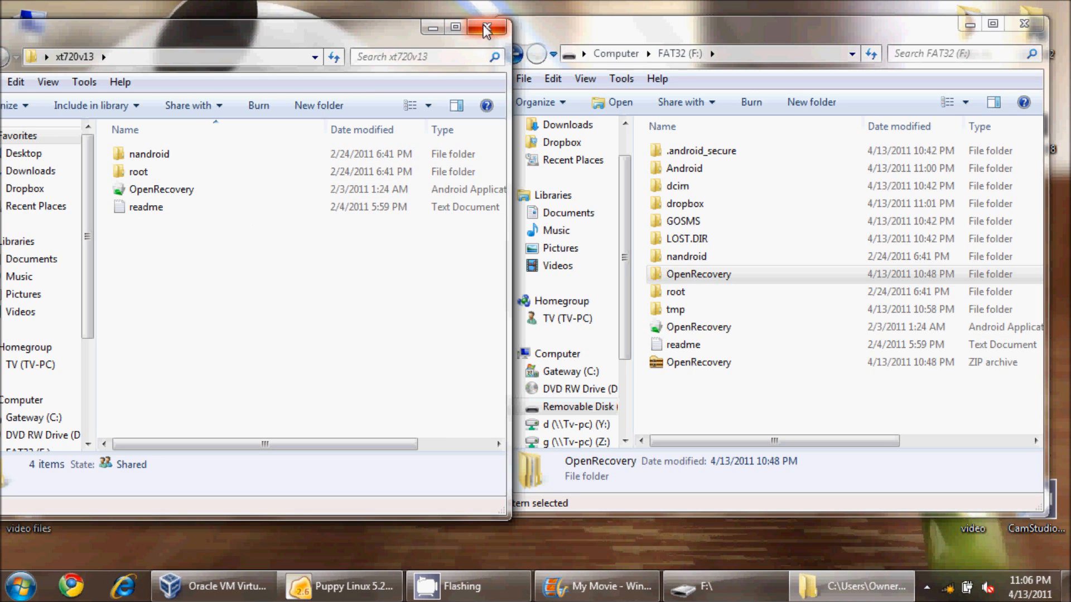
{"action": "left_click", "coordinate": [486, 27]}
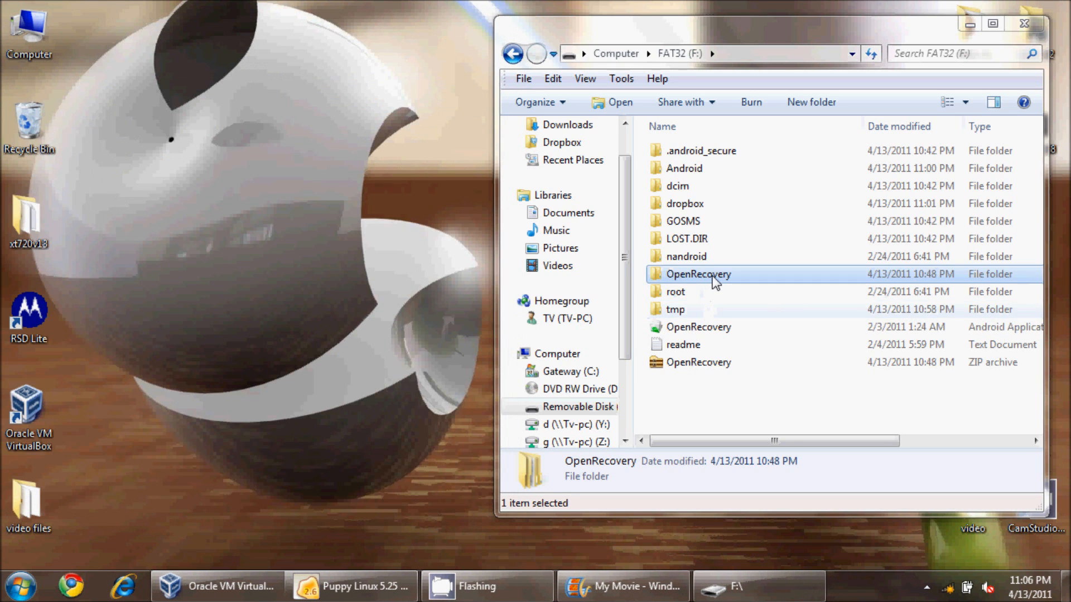
Step: Open the updates folder inside OpenRecovery on the FAT32 (F:) card
{"action": "double_click", "coordinate": [698, 274]}
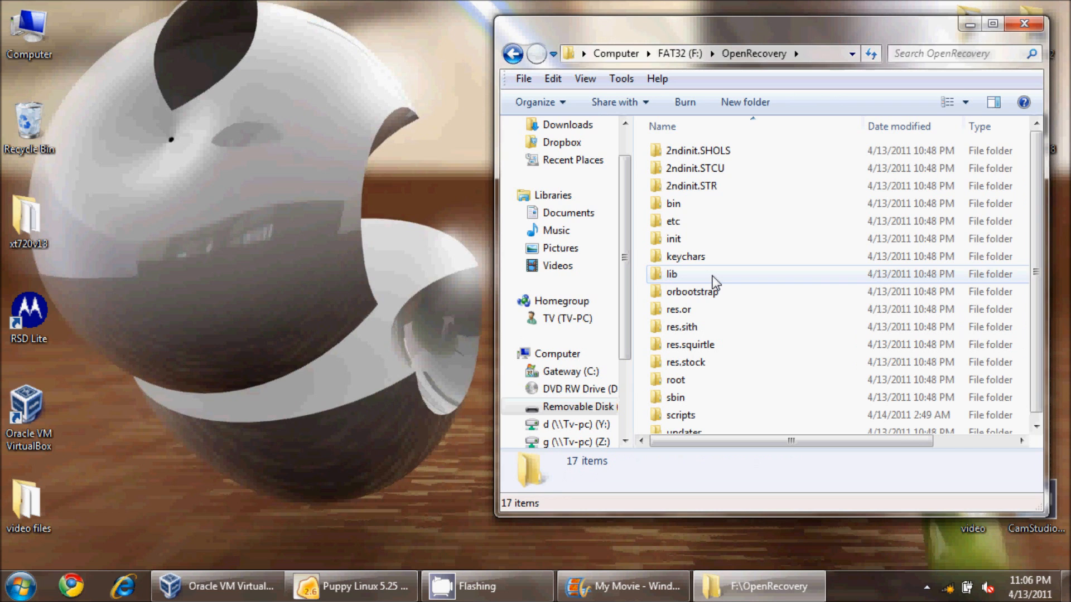
{"action": "left_click", "coordinate": [683, 424]}
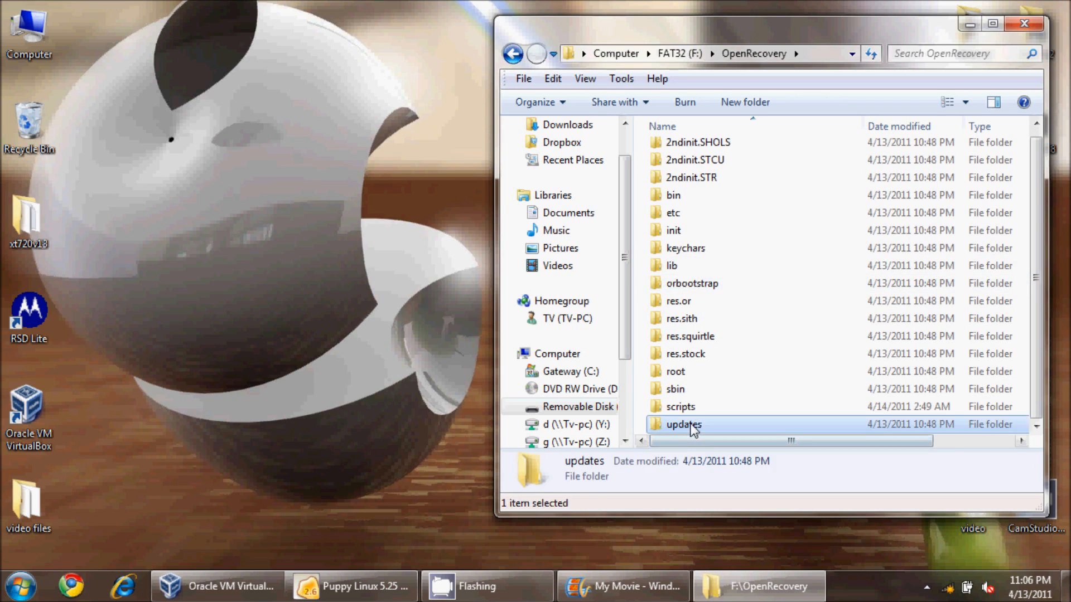
{"action": "double_click", "coordinate": [682, 424]}
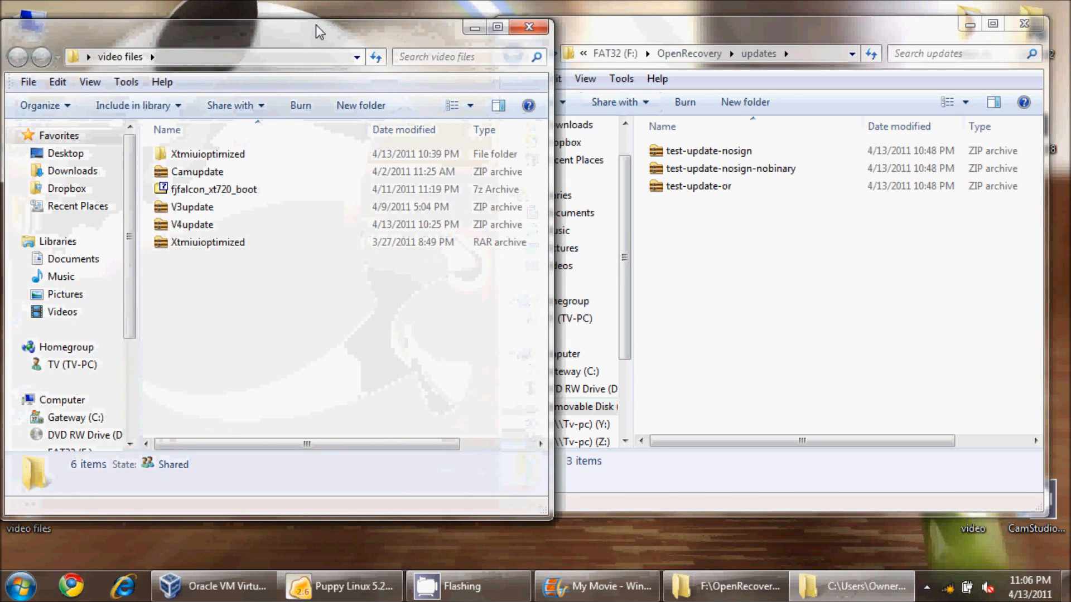
Step: Copy Camupdate, V3update and V4update into F:\OpenRecovery\updates and close the window
{"action": "left_click", "coordinate": [197, 172]}
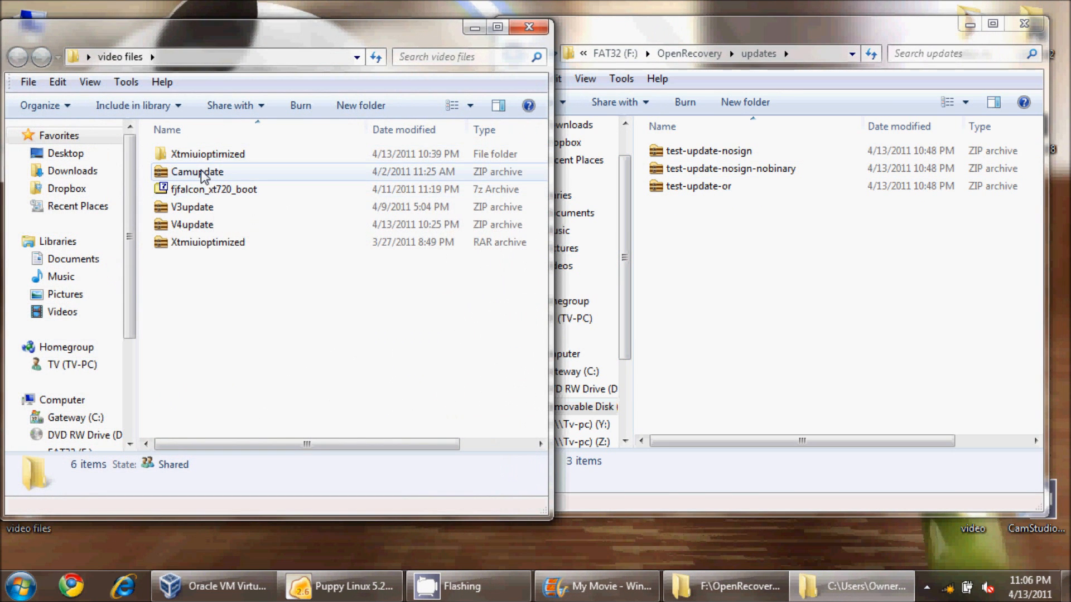
{"action": "mouse_move", "coordinate": [198, 172]}
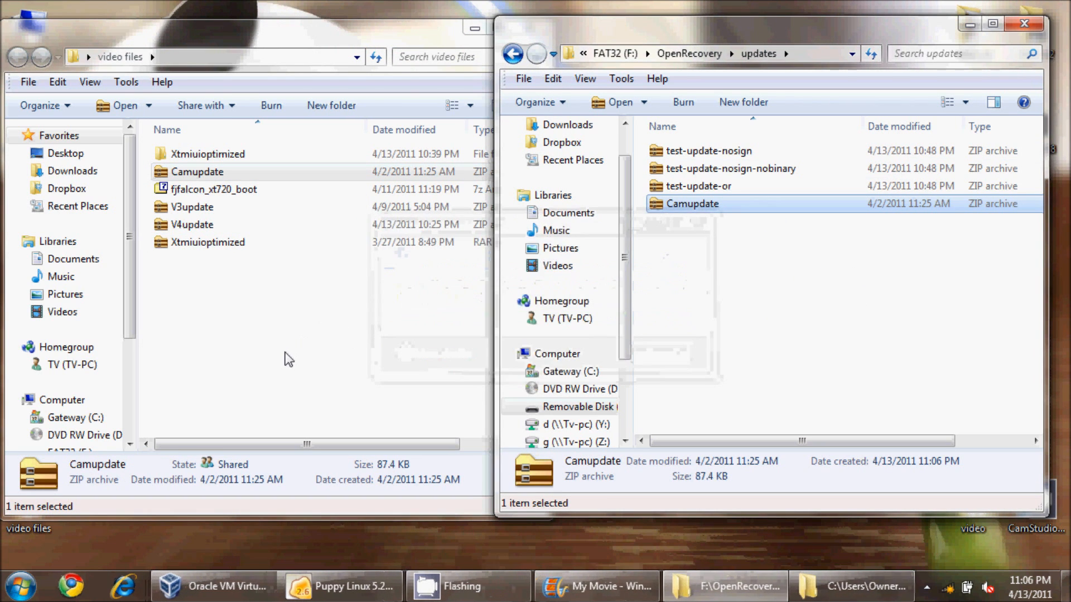
{"action": "left_click_drag", "start_coordinate": [190, 207], "coordinate": [750, 294]}
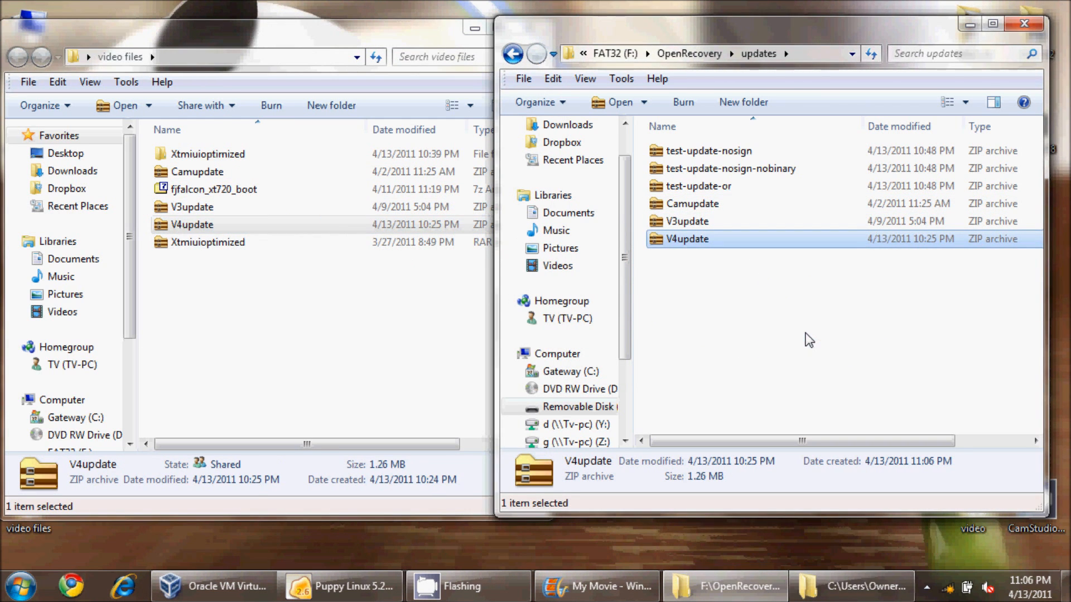
{"action": "mouse_move", "coordinate": [714, 239]}
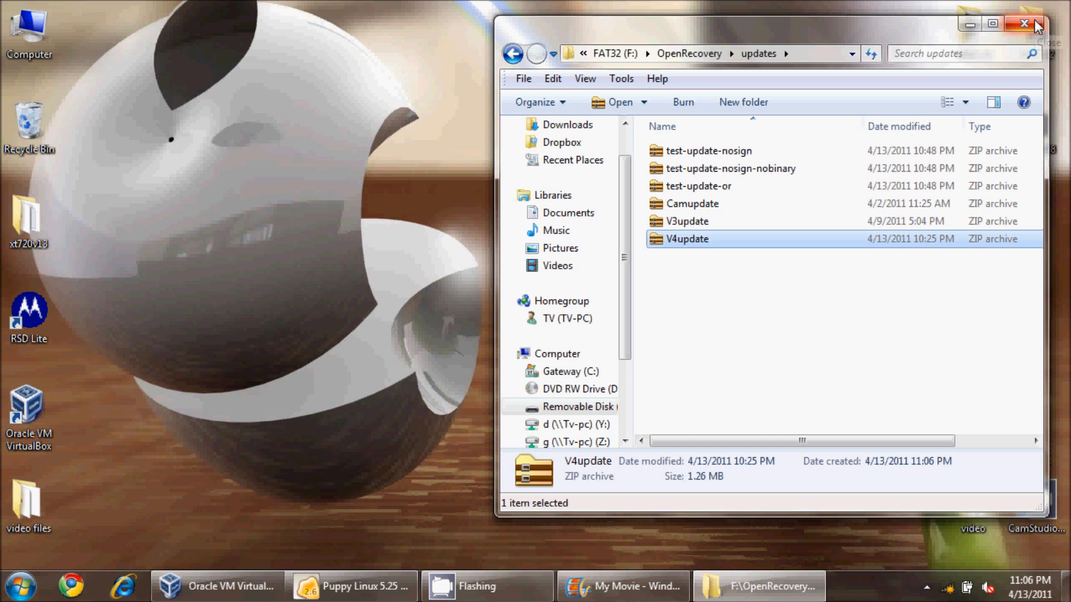
{"action": "left_click", "coordinate": [1024, 24]}
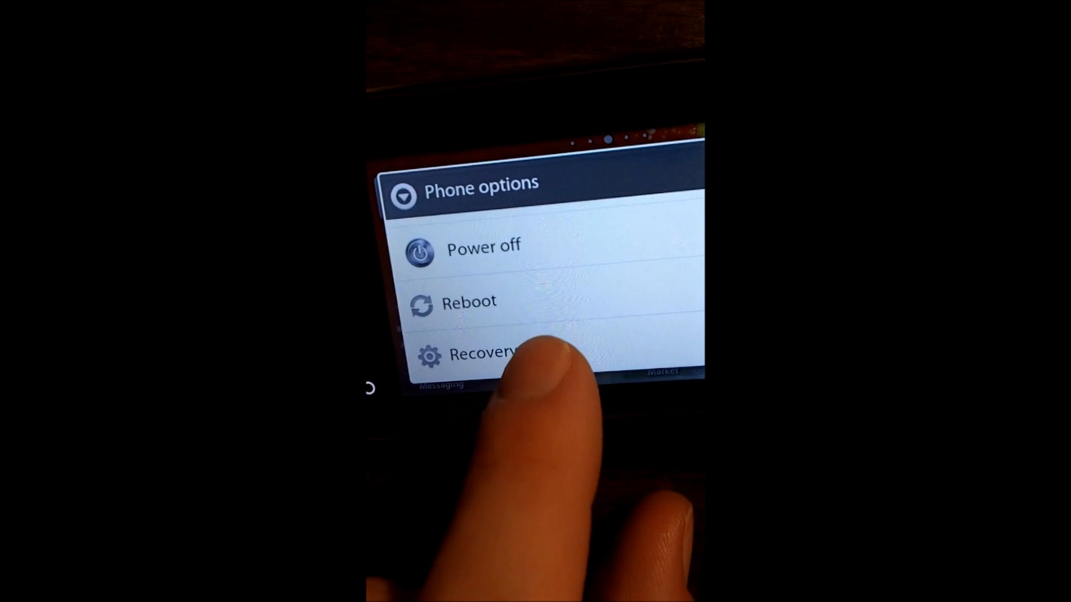
Step: Restart the phone into recovery mode and confirm the shutdown warning
{"action": "left_click", "coordinate": [486, 354]}
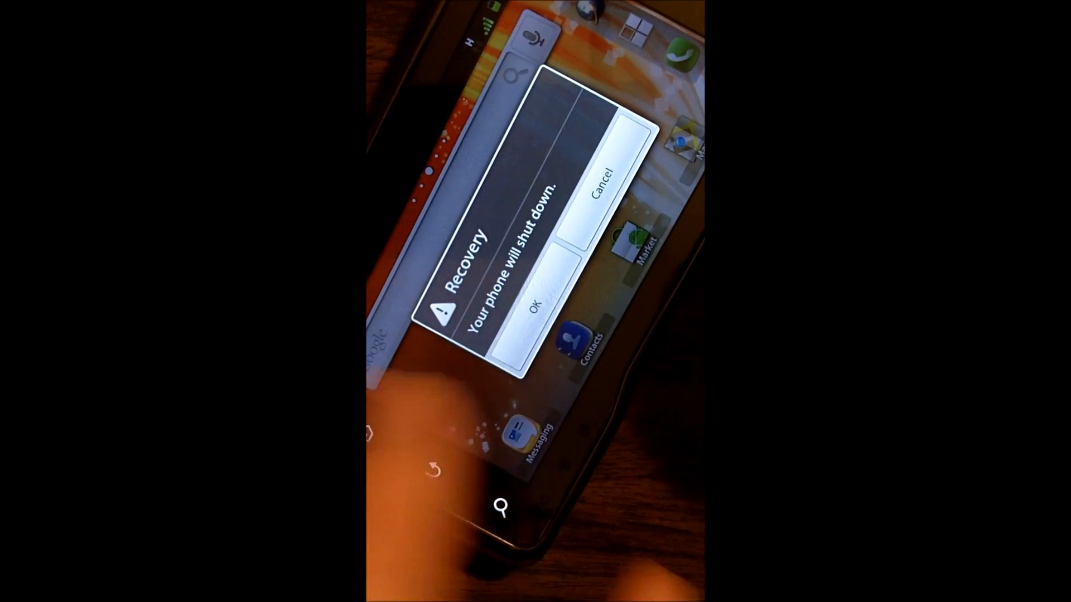
{"action": "left_click", "coordinate": [527, 321]}
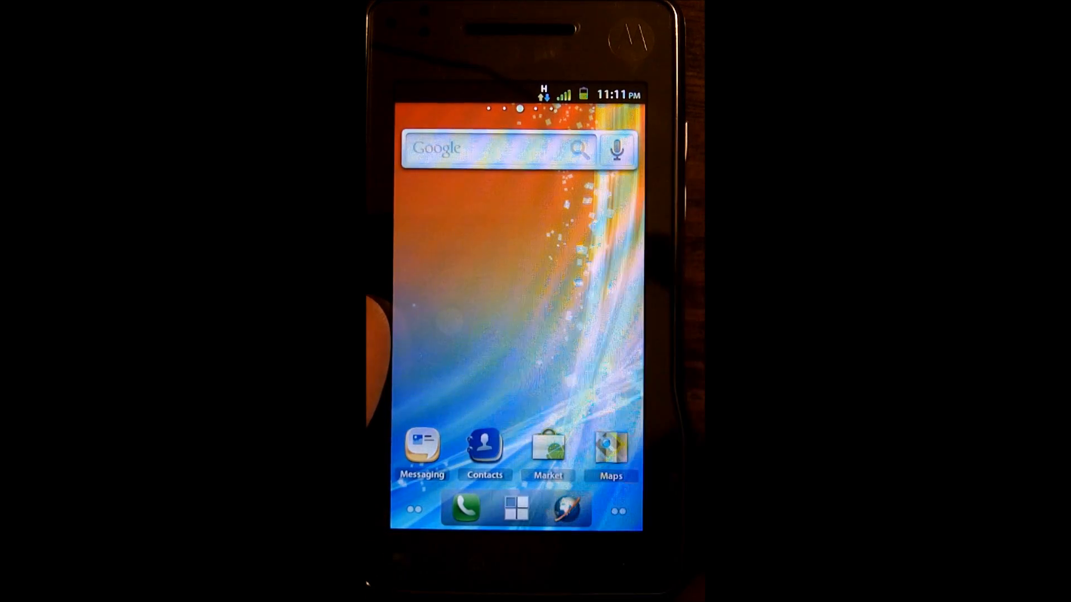
Step: Launch SetCPU from the app drawer and review kernel, battery and CPU details on its Info page
{"action": "left_click", "coordinate": [517, 509]}
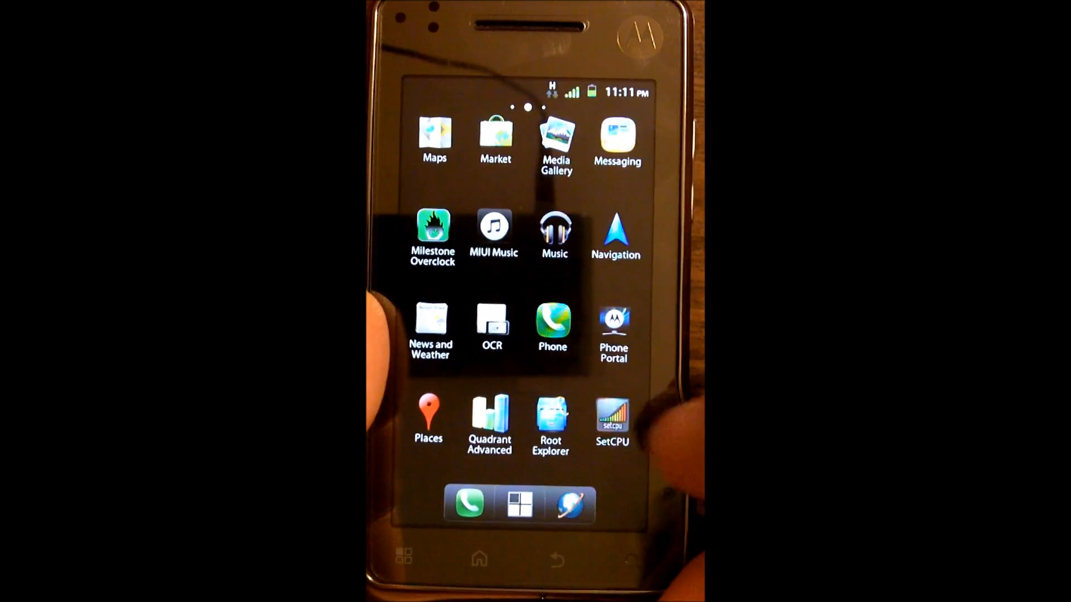
{"action": "left_click", "coordinate": [611, 416]}
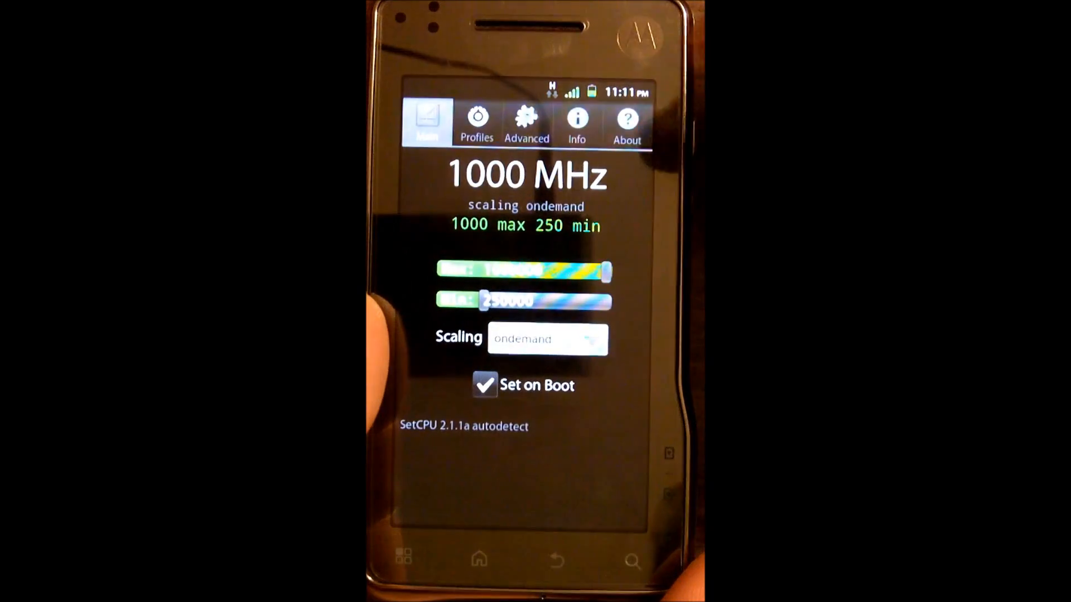
{"action": "left_click", "coordinate": [576, 123]}
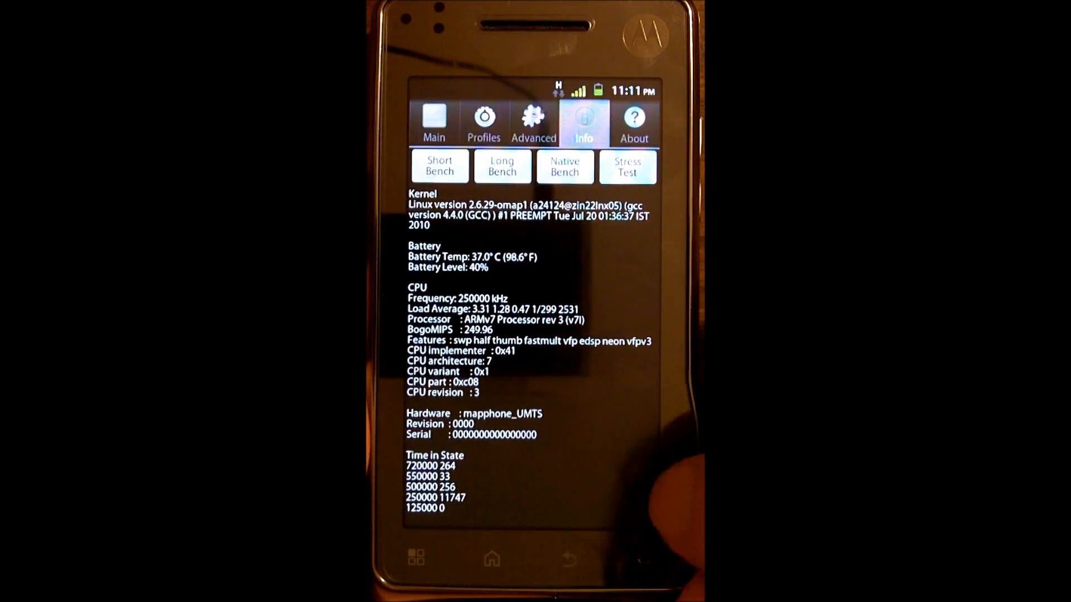
{"action": "scroll", "scroll_direction": "down", "scroll_amount": 3}
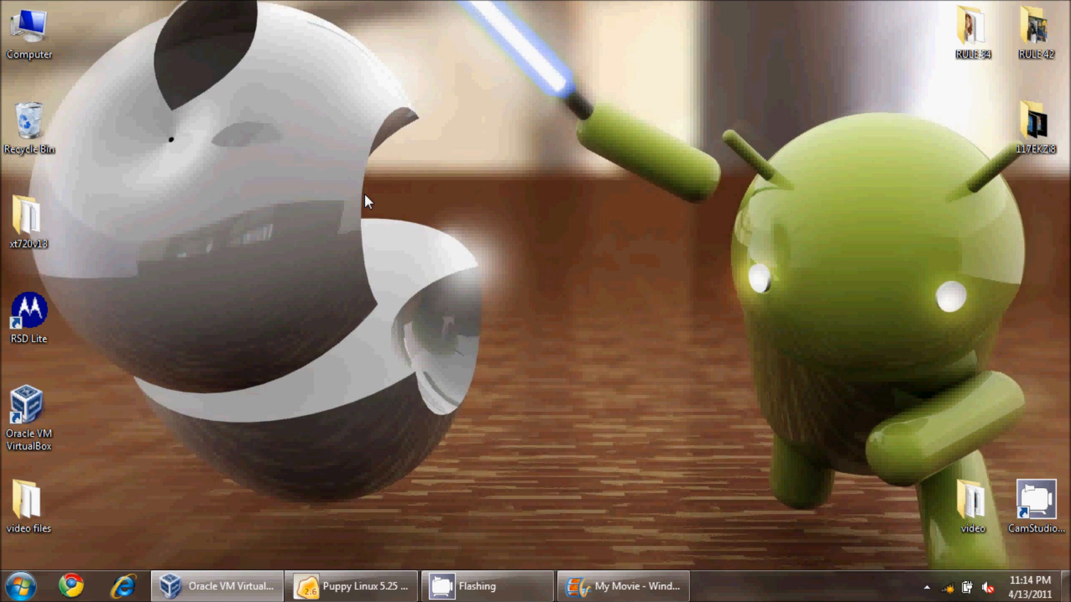
{"action": "mouse_move", "coordinate": [403, 188]}
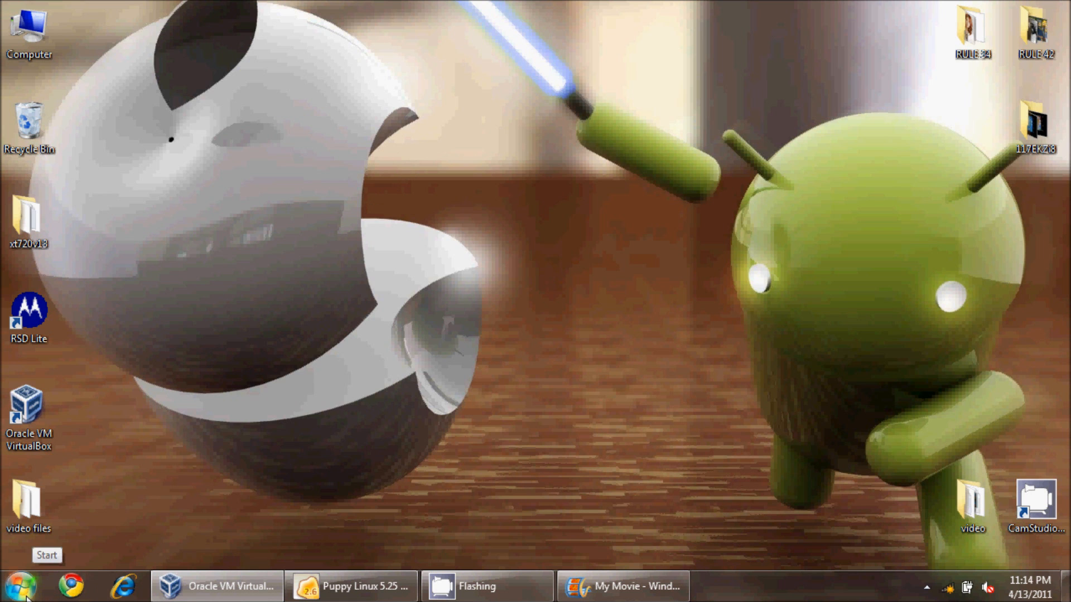
Step: Open C:\AndroidSDK\tools and the video files folder in separate Explorer windows
{"action": "double_click", "coordinate": [29, 27]}
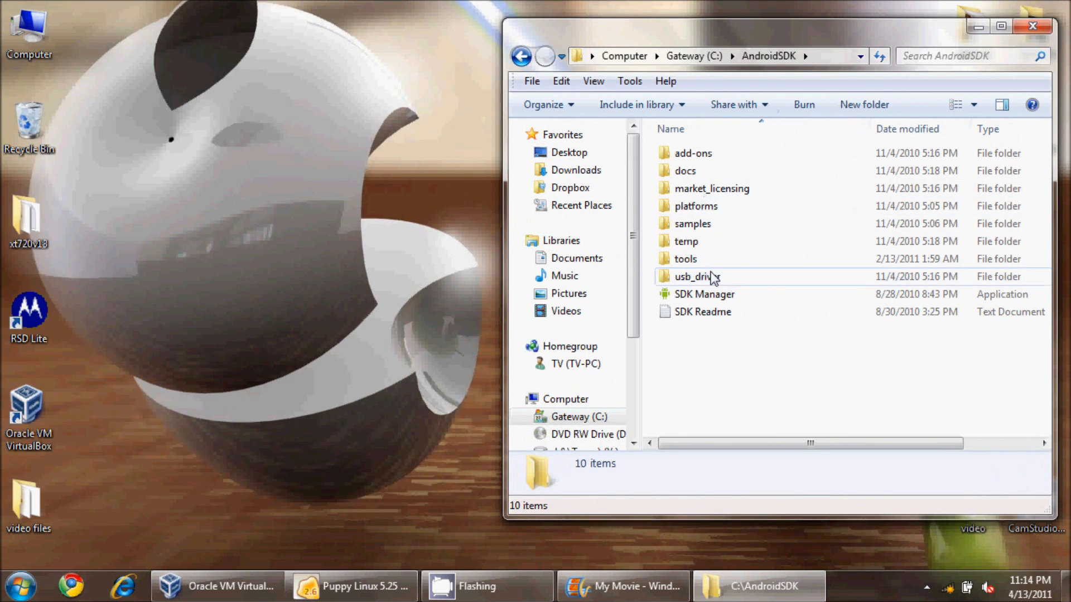
{"action": "double_click", "coordinate": [685, 257]}
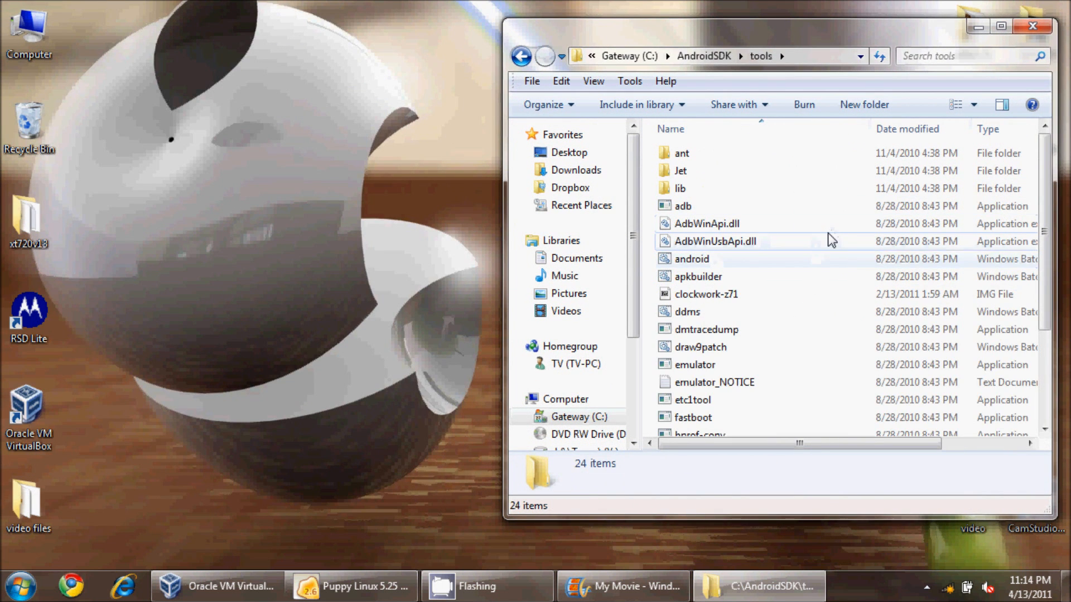
{"action": "mouse_move", "coordinate": [715, 241]}
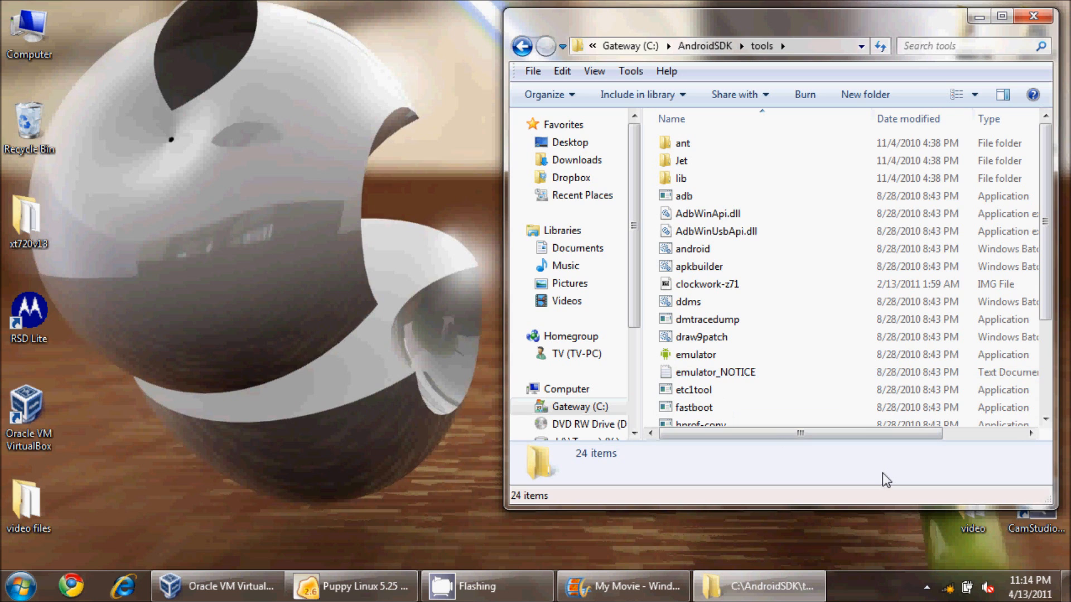
{"action": "double_click", "coordinate": [29, 506]}
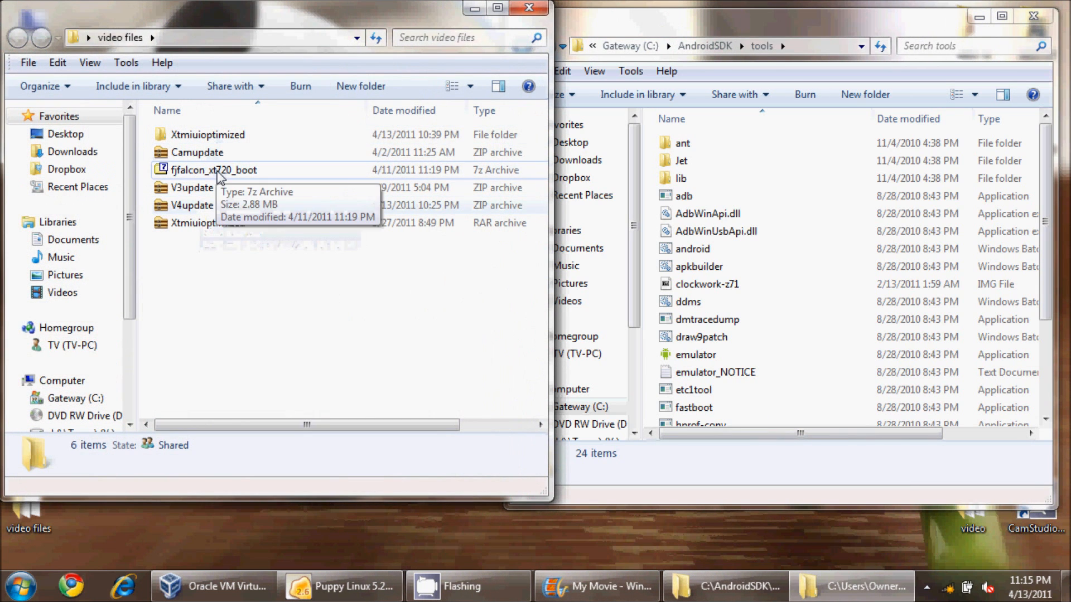
Step: Extract boot.img from fjfalcon_xt720_boot.7z into the video files folder with 7-Zip
{"action": "left_click", "coordinate": [214, 170]}
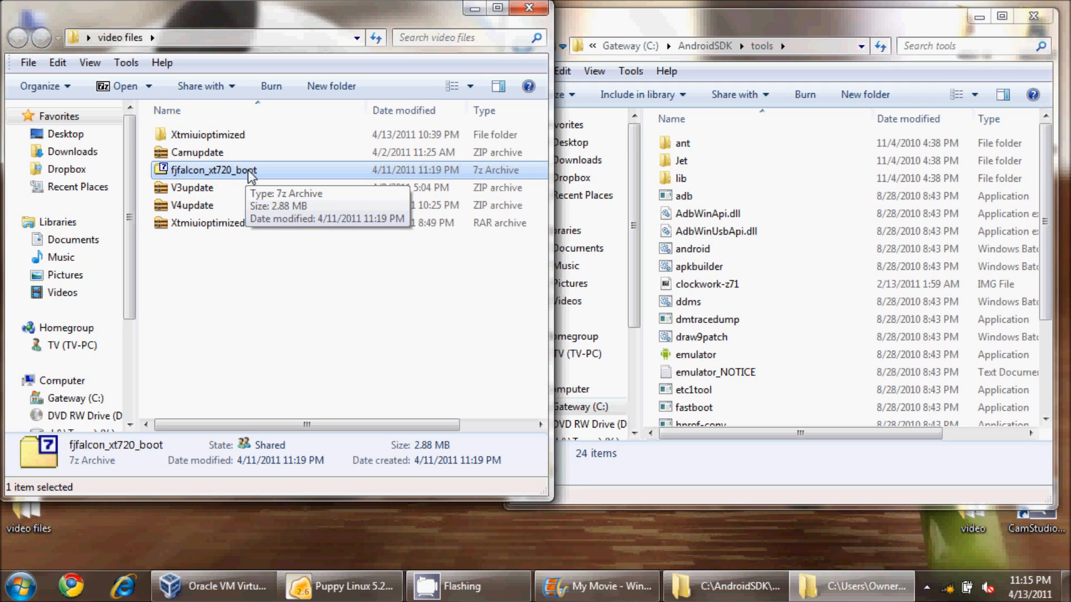
{"action": "double_click", "coordinate": [214, 170]}
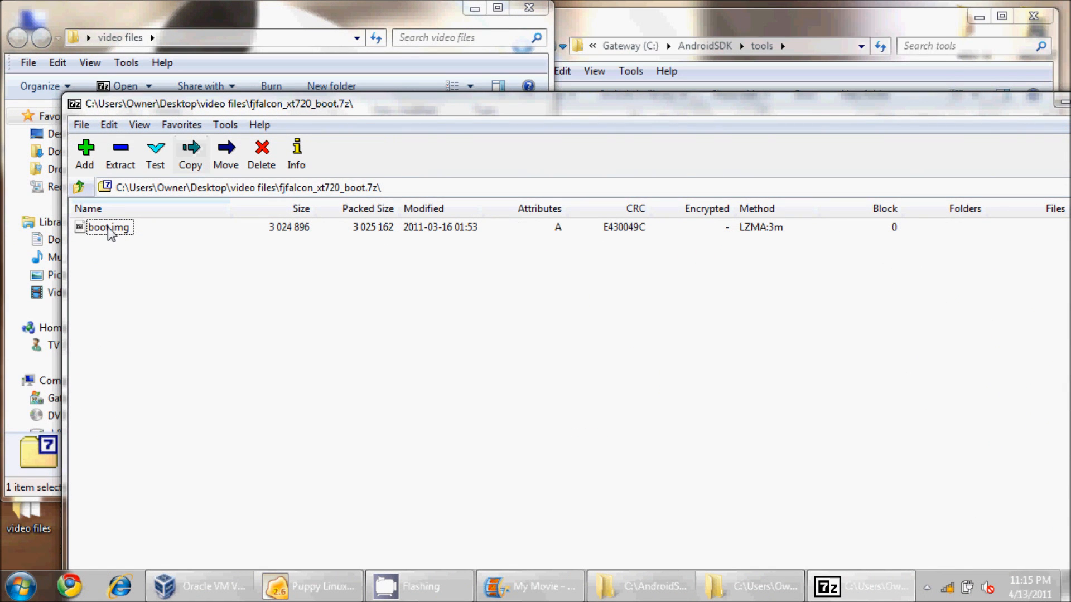
{"action": "left_click", "coordinate": [189, 155]}
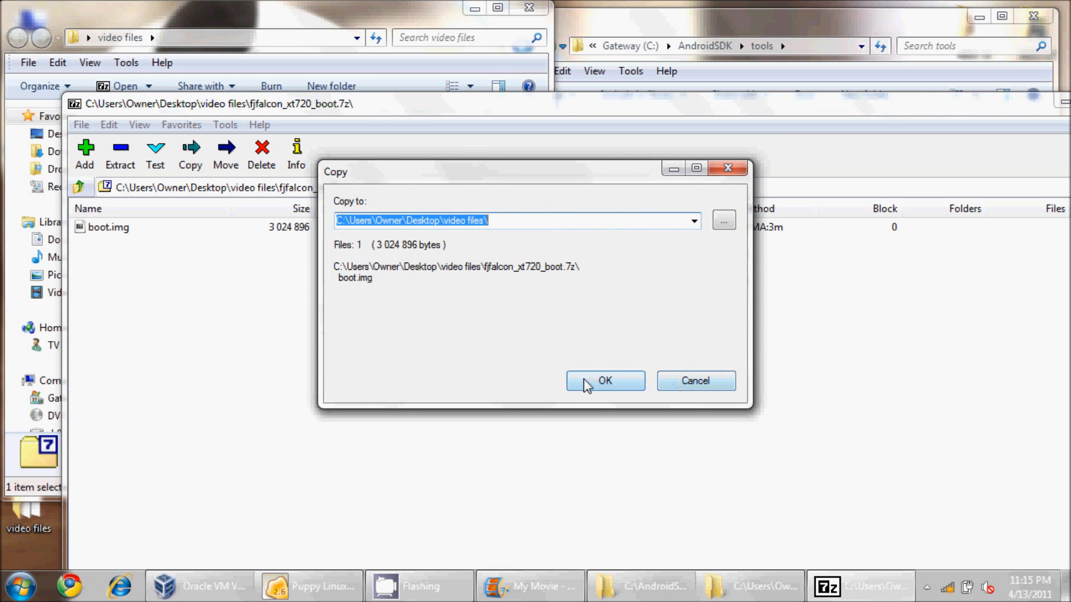
{"action": "left_click", "coordinate": [603, 380]}
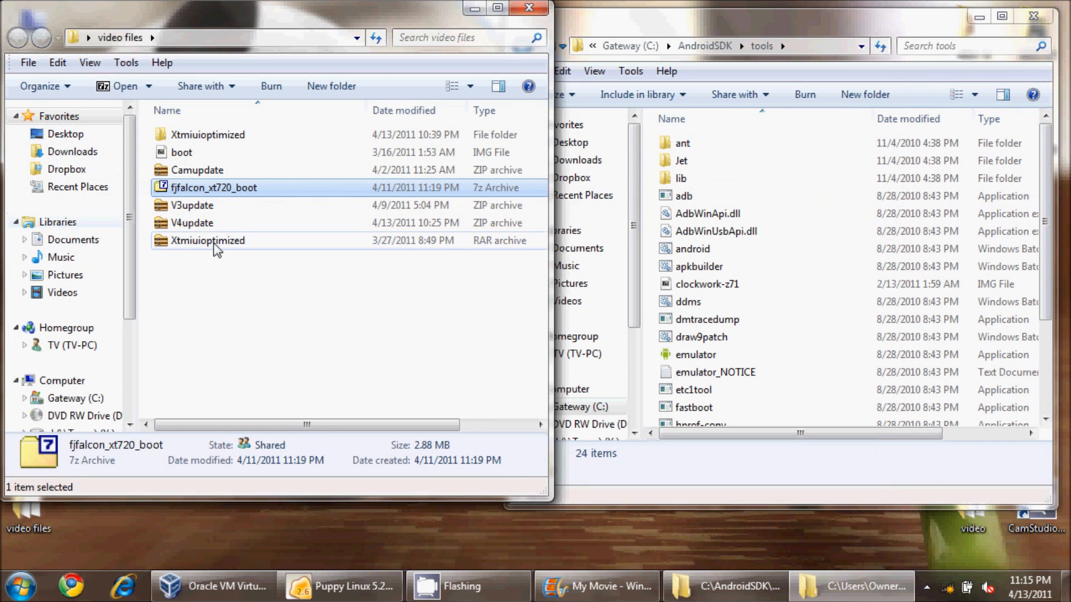
Step: Copy boot.img from video files into the AndroidSDK tools folder and close the window
{"action": "right_click", "coordinate": [182, 153]}
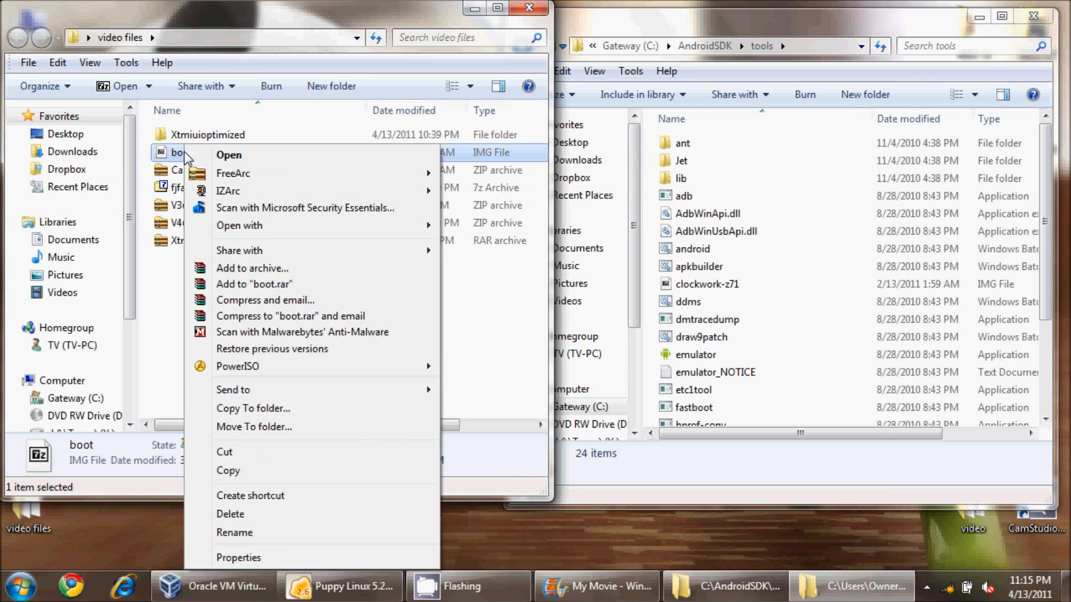
{"action": "mouse_move", "coordinate": [227, 471]}
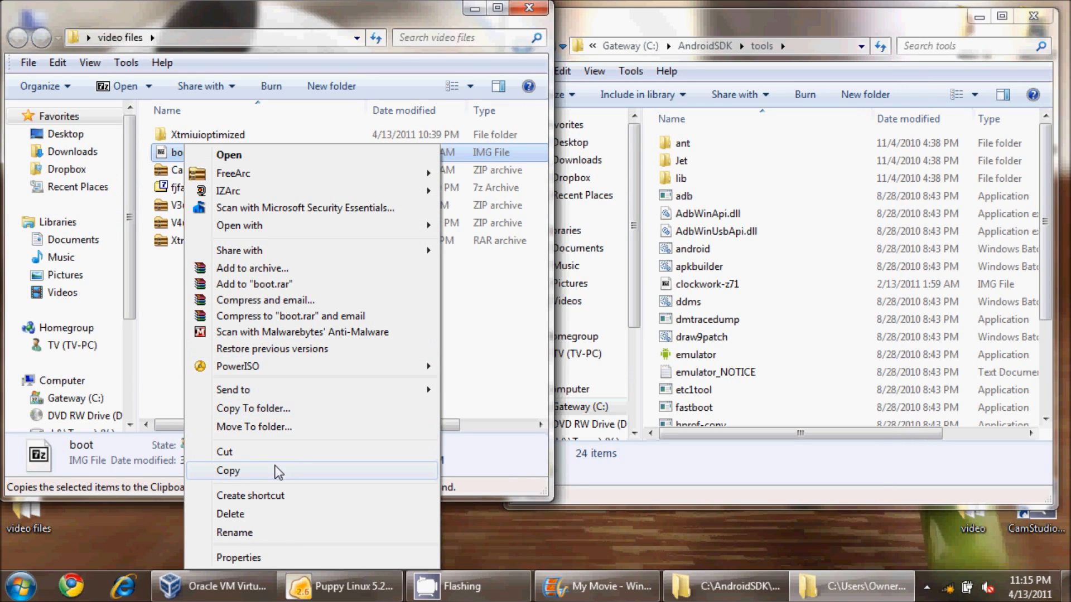
{"action": "left_click", "coordinate": [227, 471]}
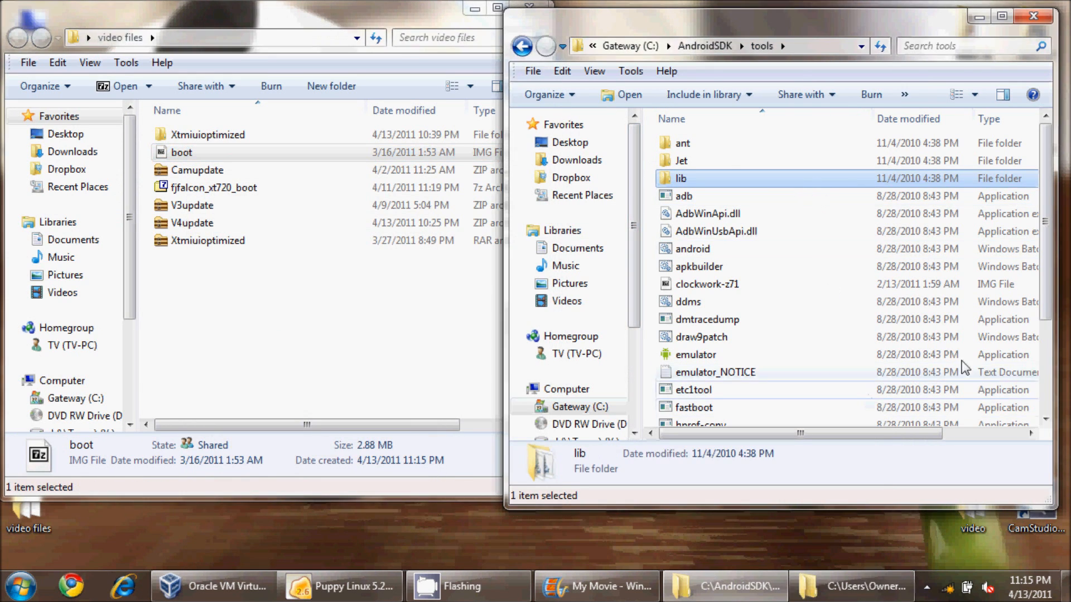
{"action": "scroll", "scroll_direction": "down", "scroll_amount": 3}
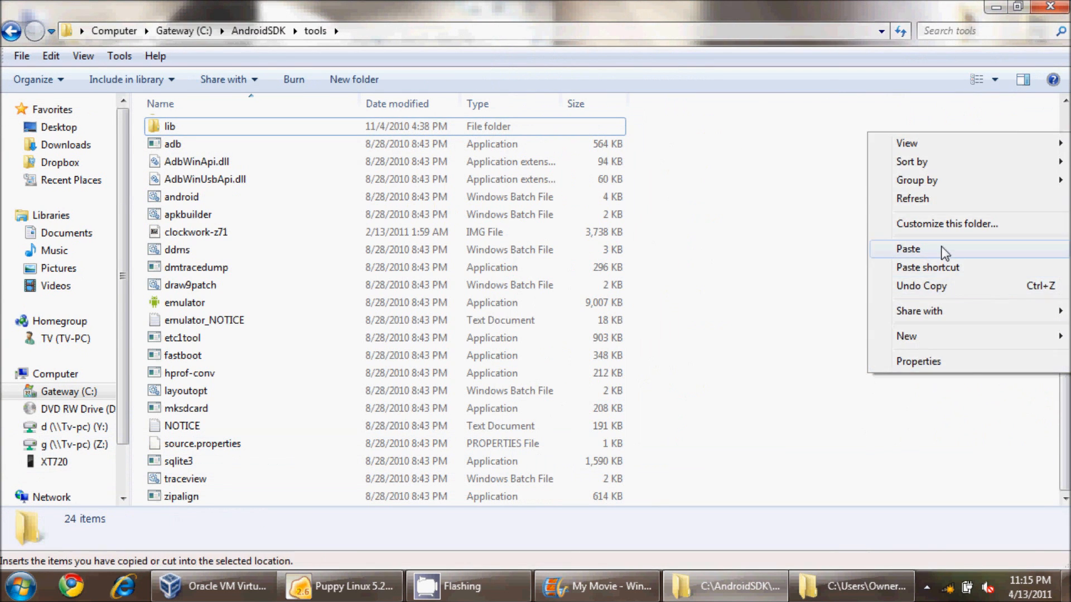
{"action": "left_click", "coordinate": [908, 248]}
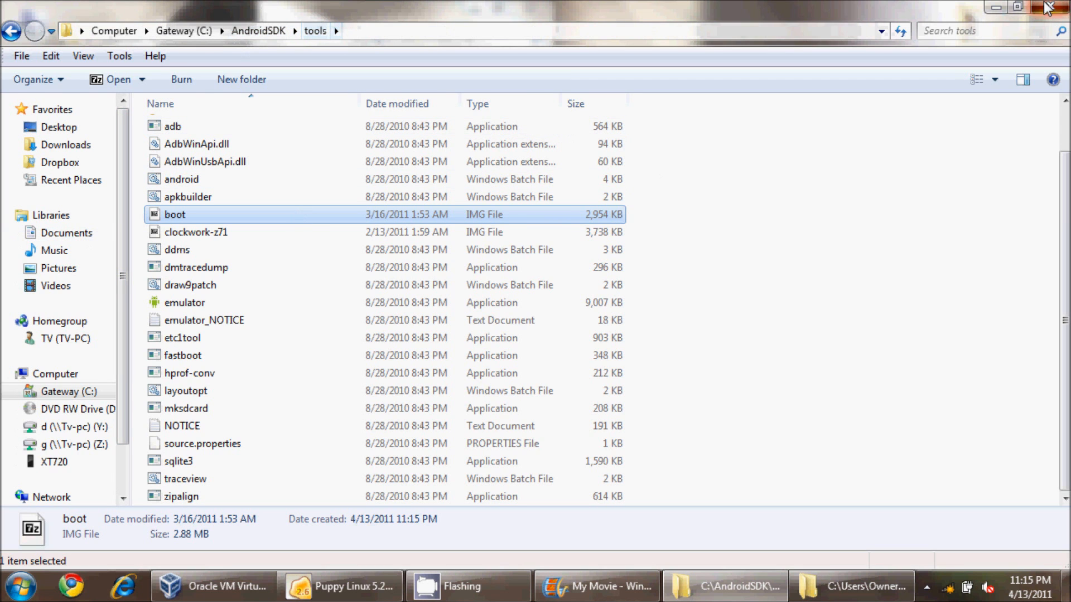
{"action": "left_click", "coordinate": [19, 585]}
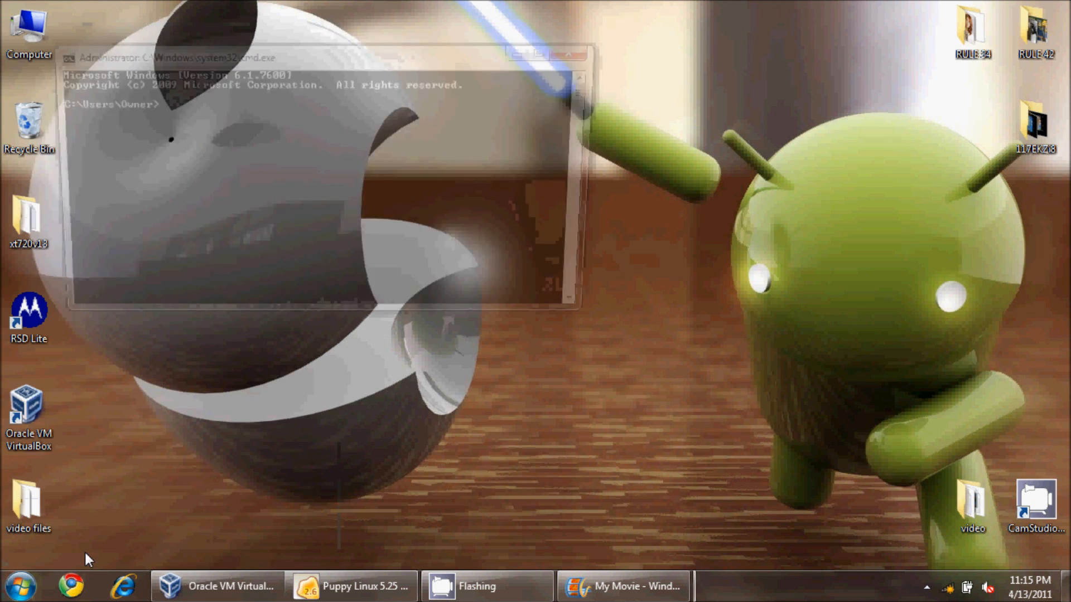
Step: Change to C:\AndroidSDK\tools and list attached devices with adb devices
{"action": "type", "text": "cd\\"}
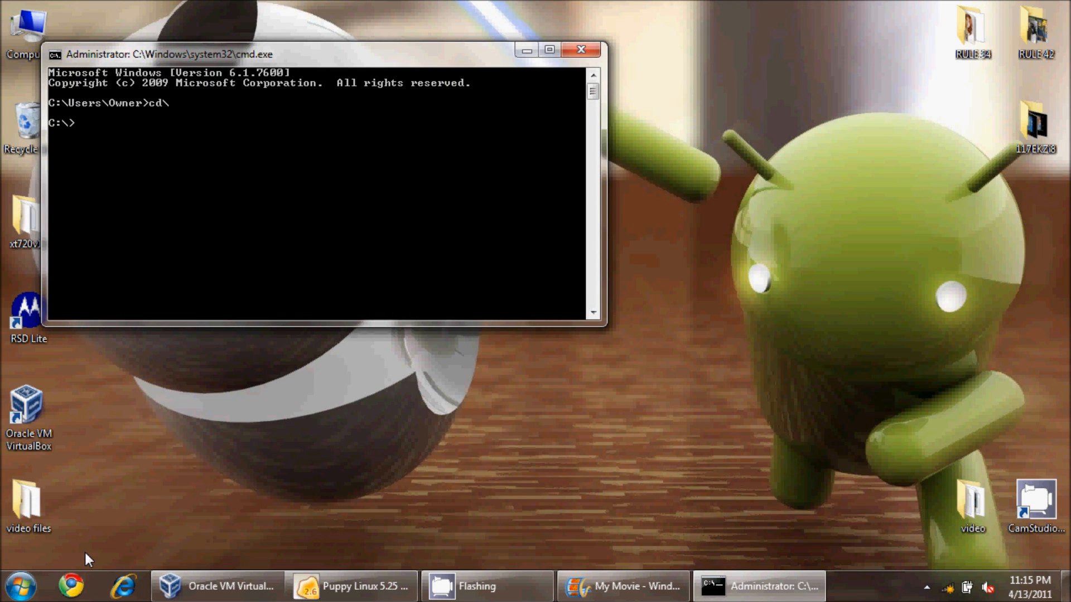
{"action": "type", "text": "cd androidsdk"}
{"action": "type", "text": "cd tools"}
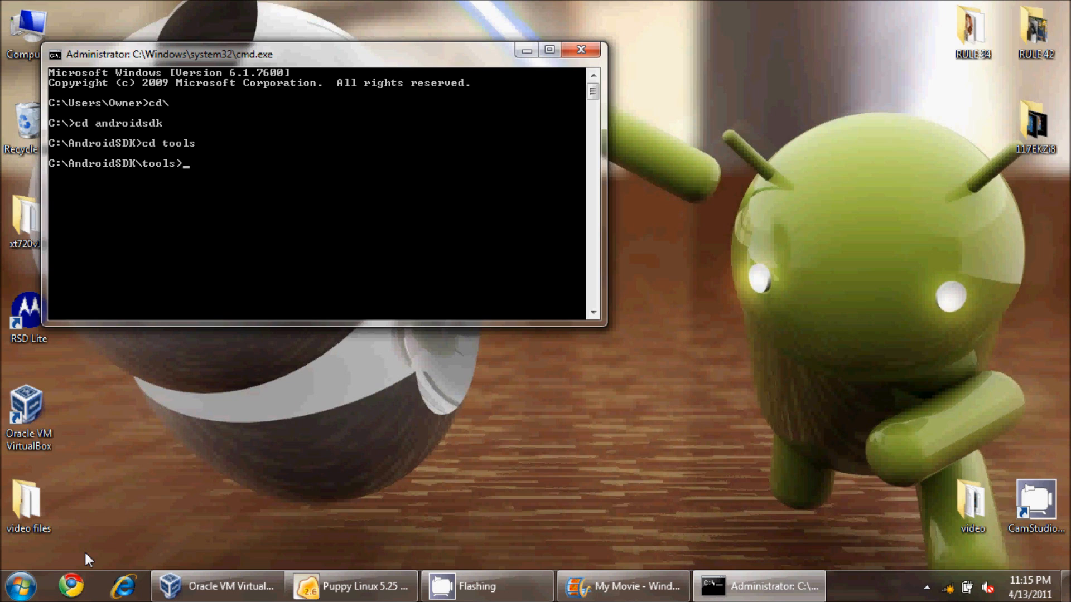
{"action": "type", "text": "adb devices"}
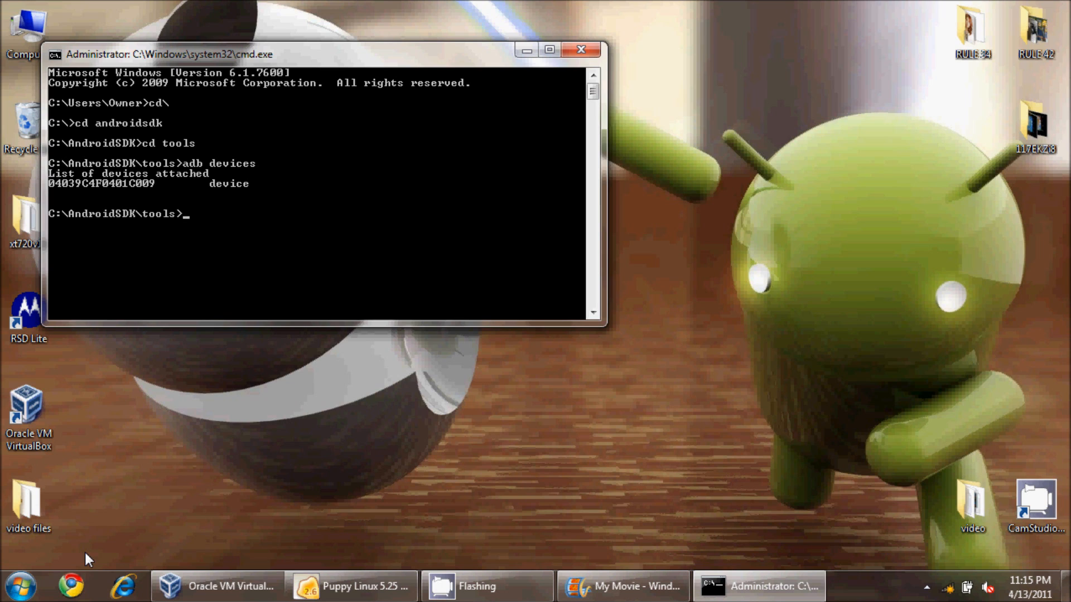
Step: Reboot the phone into its bootloader with adb and check fastboot devices
{"action": "type", "text": "a"}
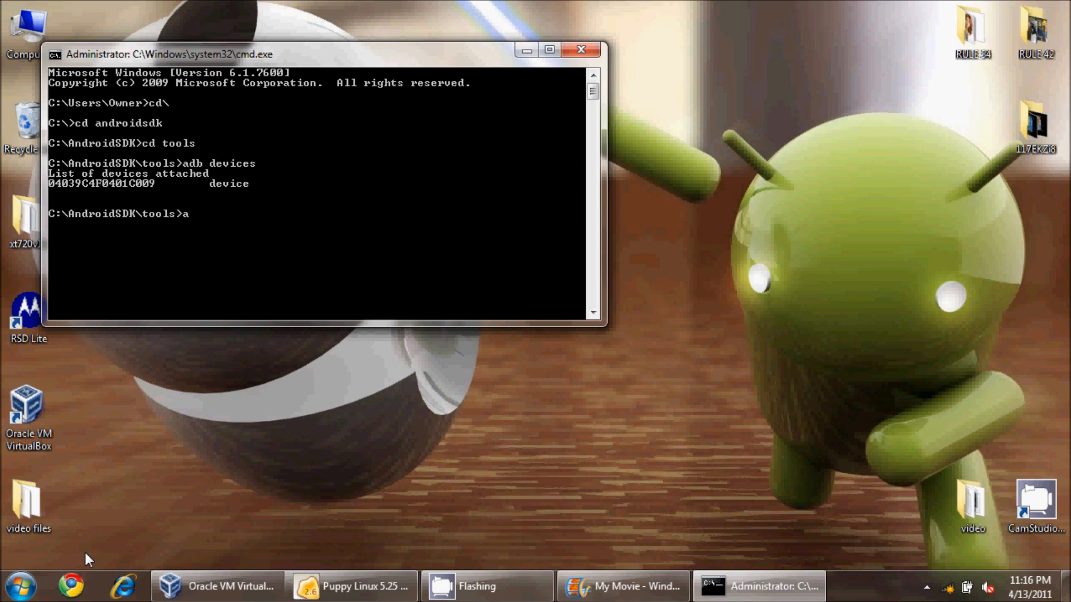
{"action": "type", "text": "db"}
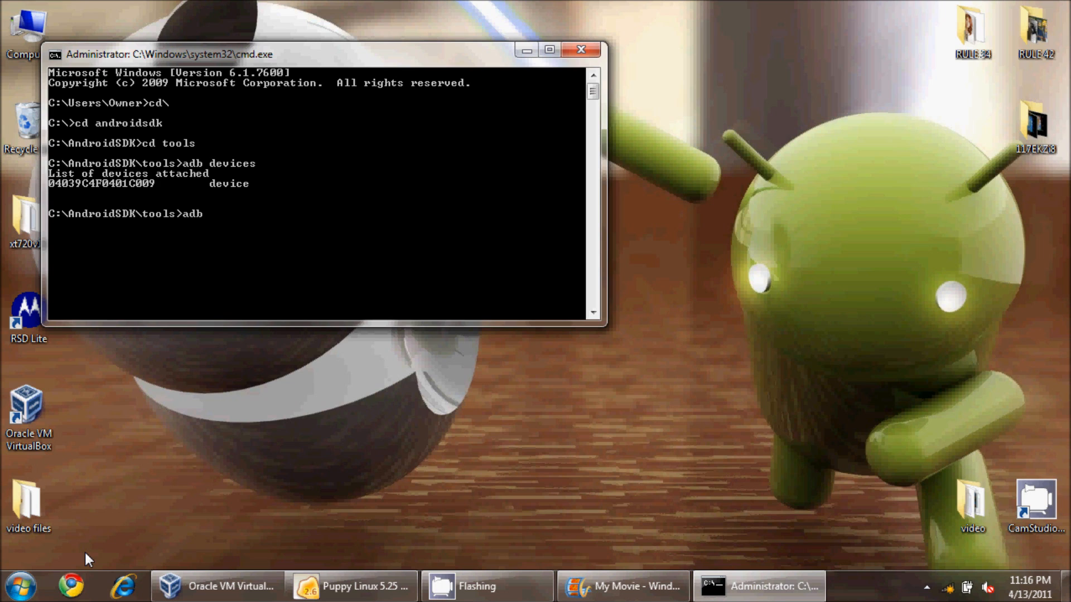
{"action": "type", "text": "reboot bootloader"}
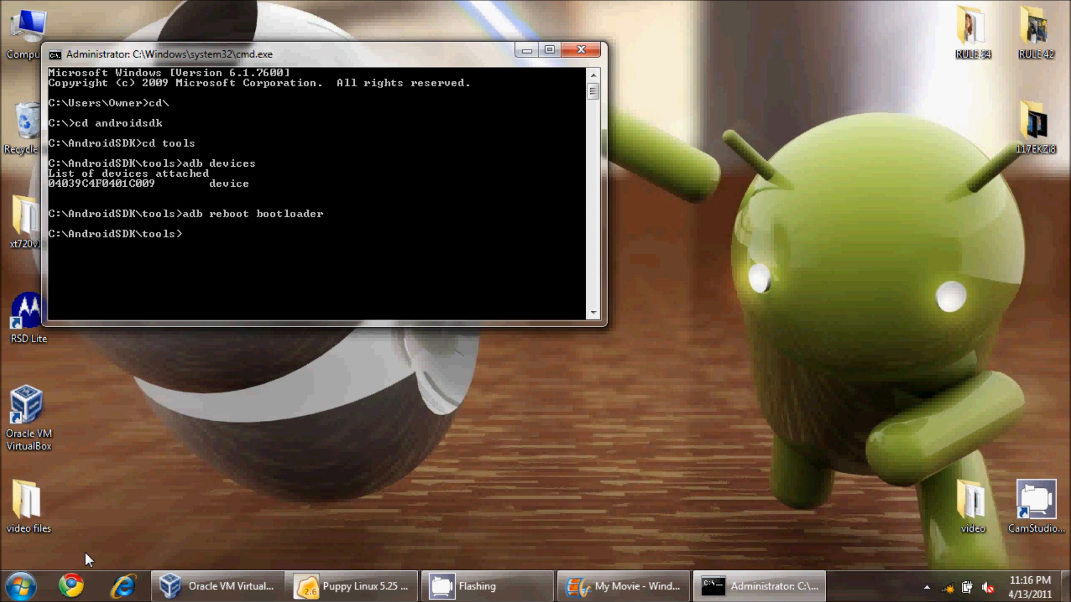
{"action": "type", "text": "fastboot devices"}
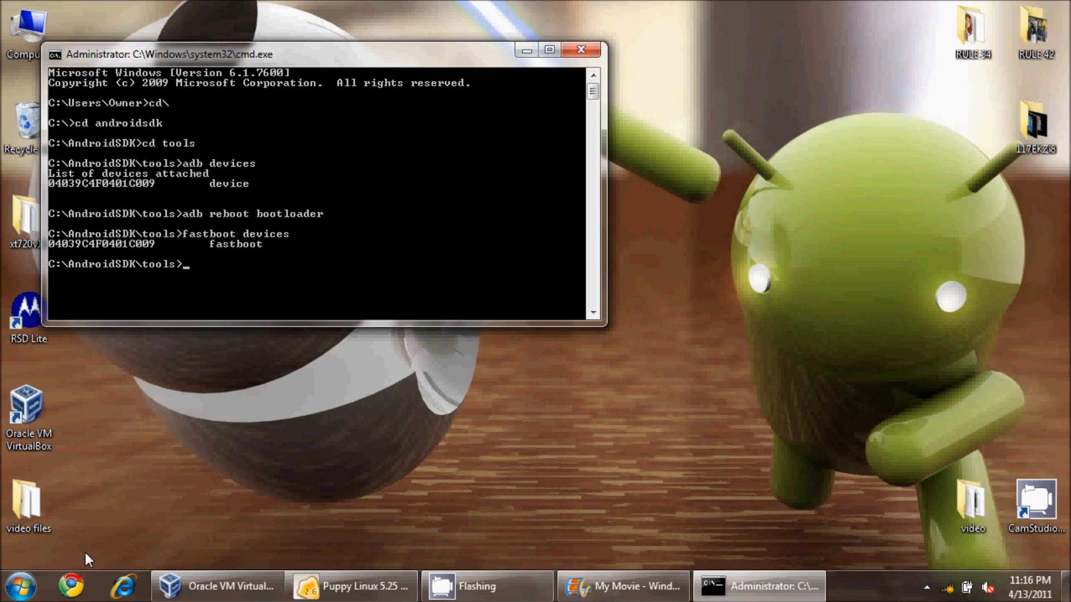
Step: Boot the phone with fastboot boot boot.img, then exit the Command Prompt session
{"action": "type", "text": "adb devices"}
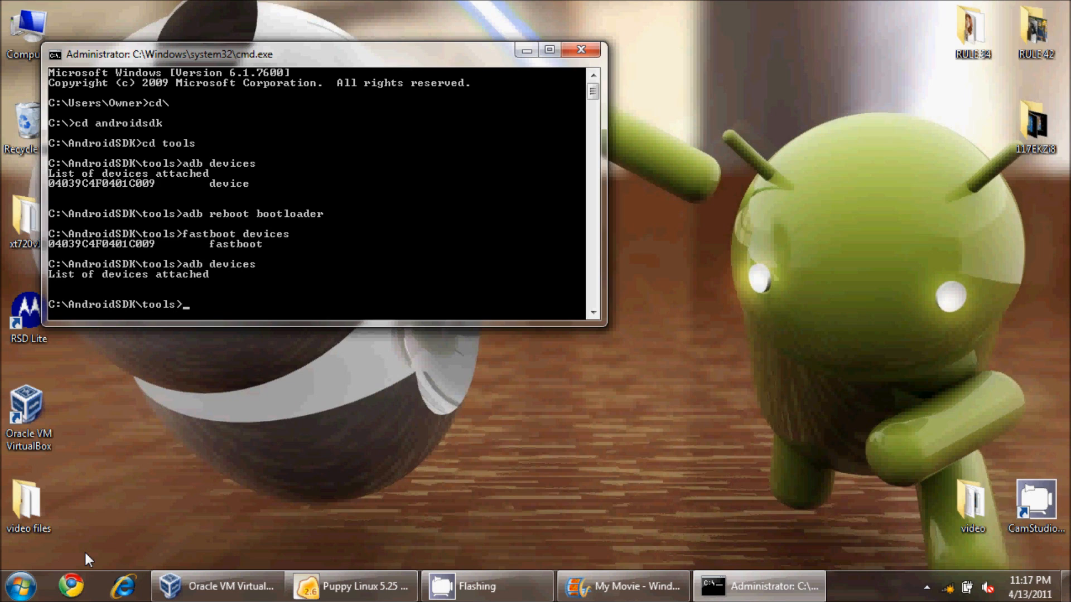
{"action": "type", "text": "fastboot"}
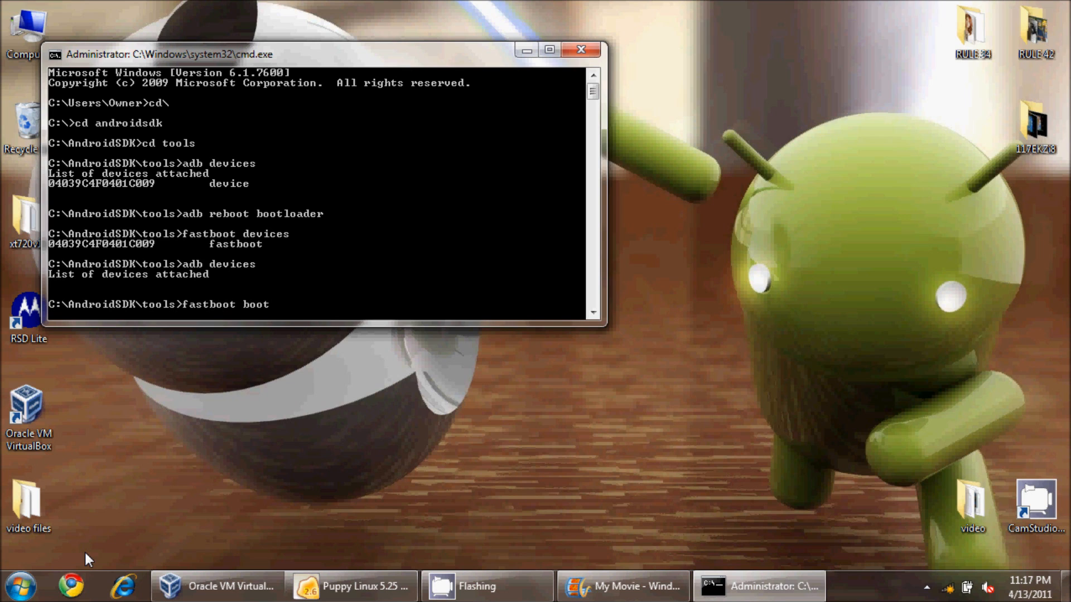
{"action": "type", "text": "boot"}
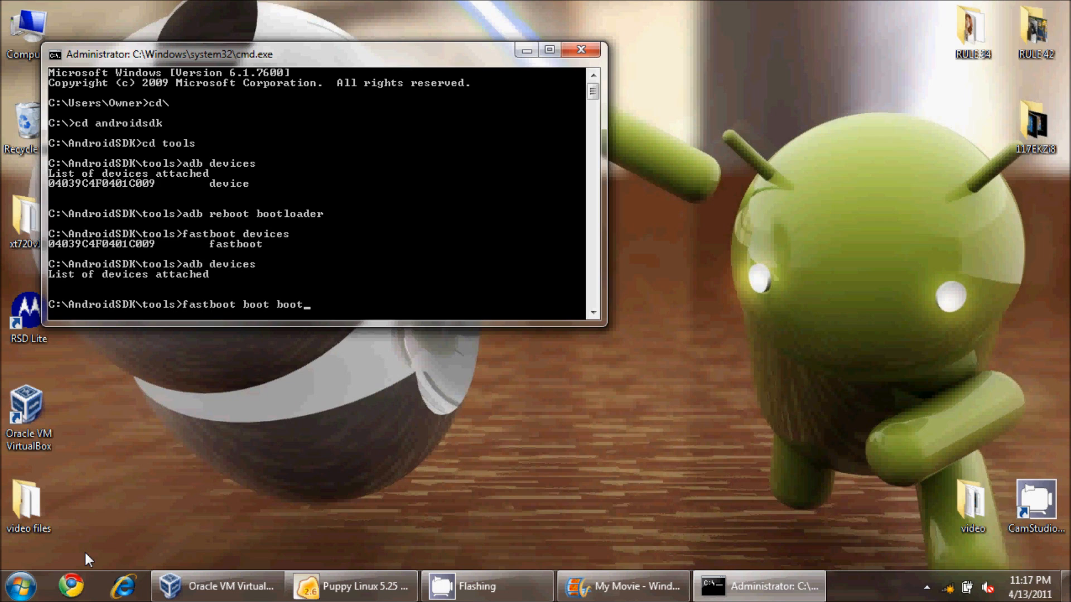
{"action": "type", "text": ".img"}
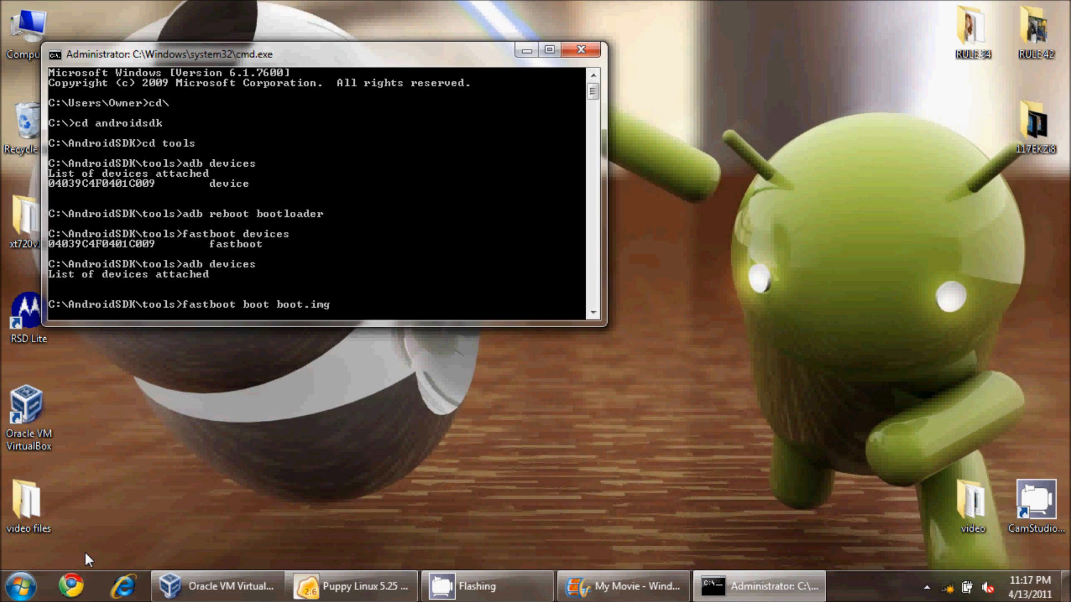
{"action": "key", "text": "enter"}
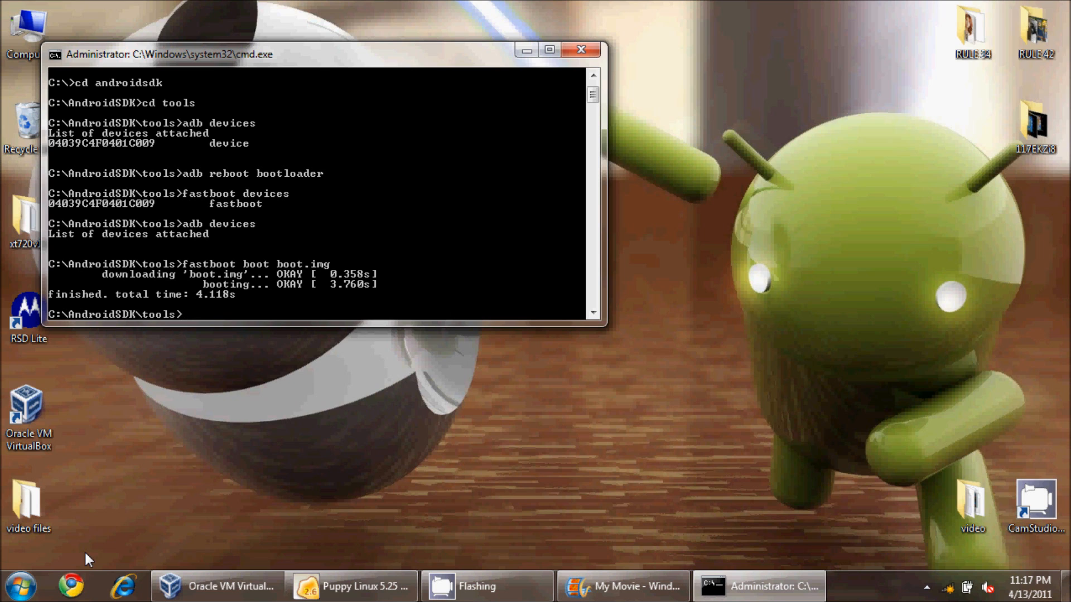
{"action": "type", "text": "exit"}
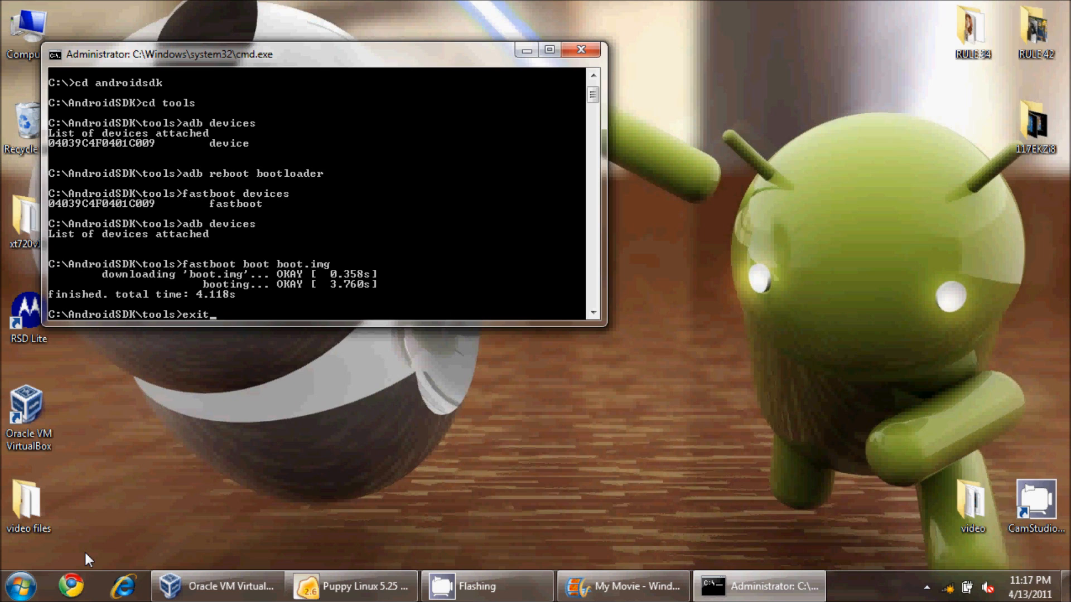
{"action": "key", "text": "enter"}
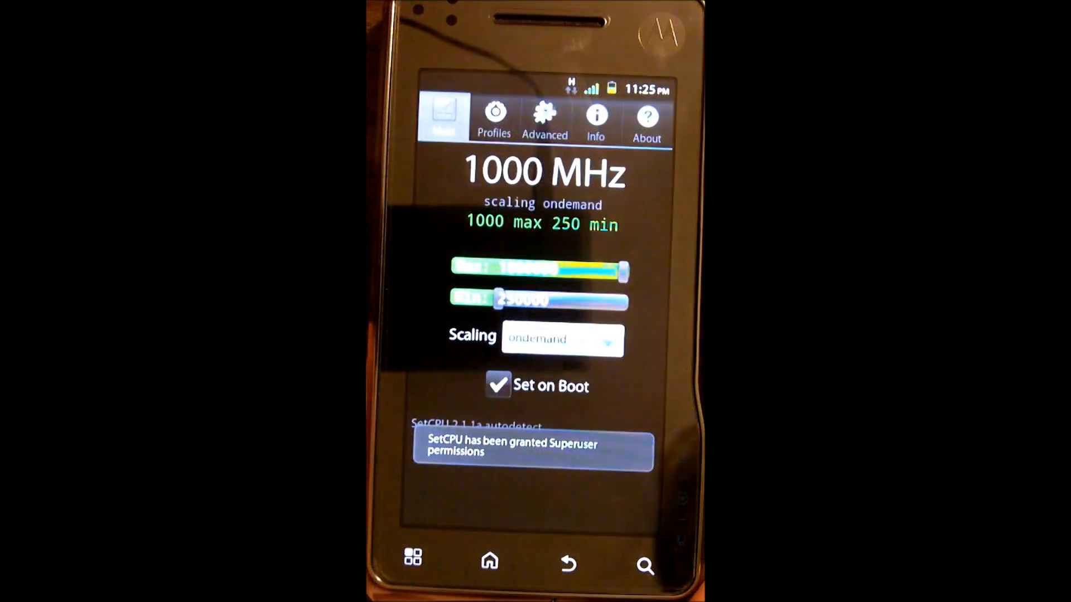
Step: Review SetCPU's Info page showing 1000000 kHz CPU, mapphone_UMTS hardware and swap memory
{"action": "left_click", "coordinate": [596, 118]}
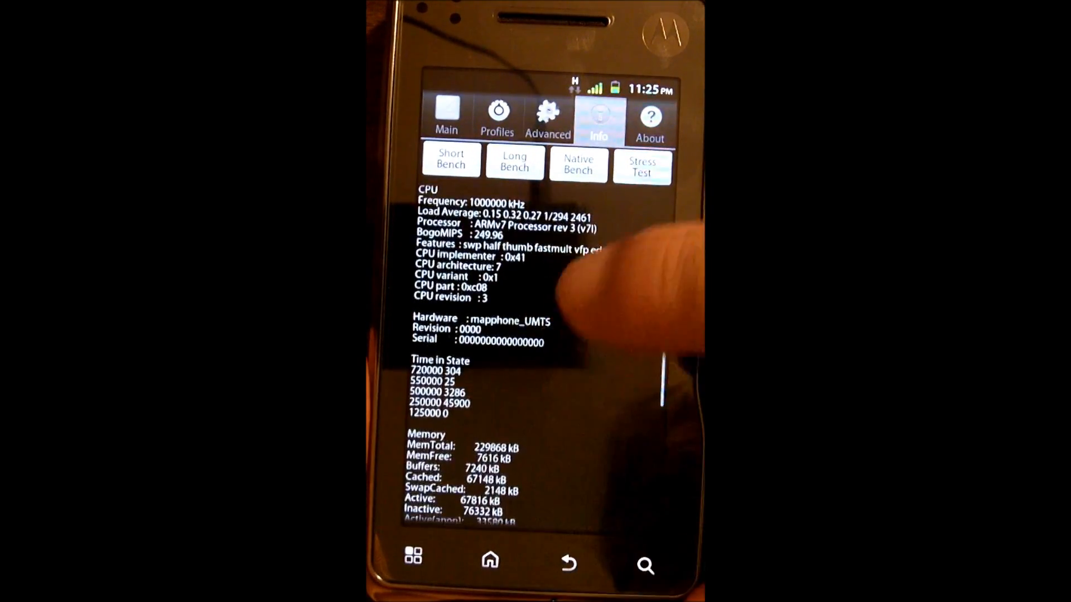
{"action": "scroll", "scroll_direction": "down", "scroll_amount": 3}
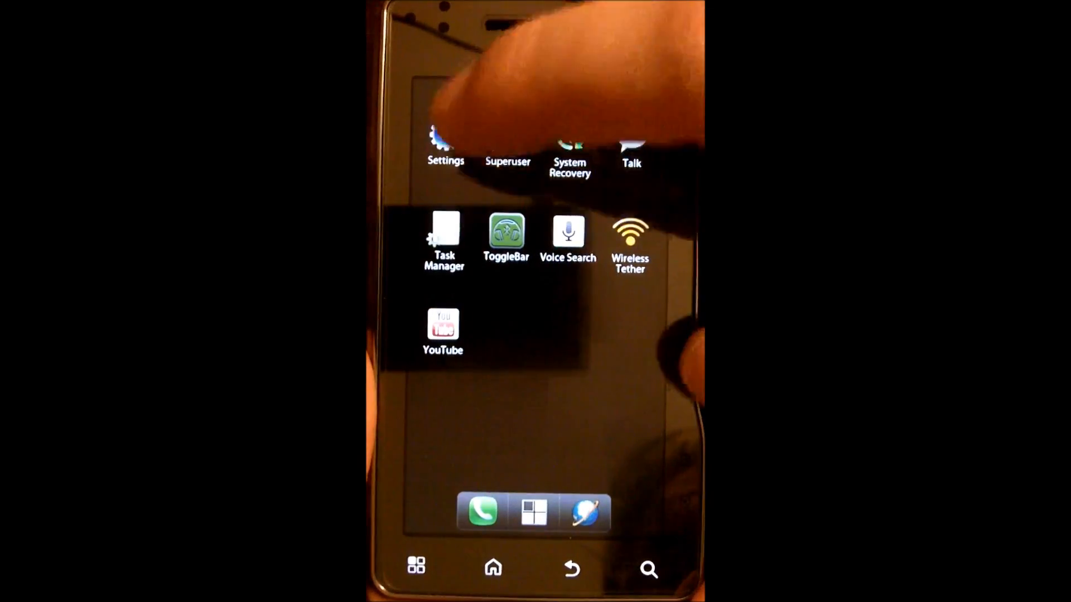
Step: Open the phone's Settings and go to the About phone details at the bottom
{"action": "left_click", "coordinate": [445, 144]}
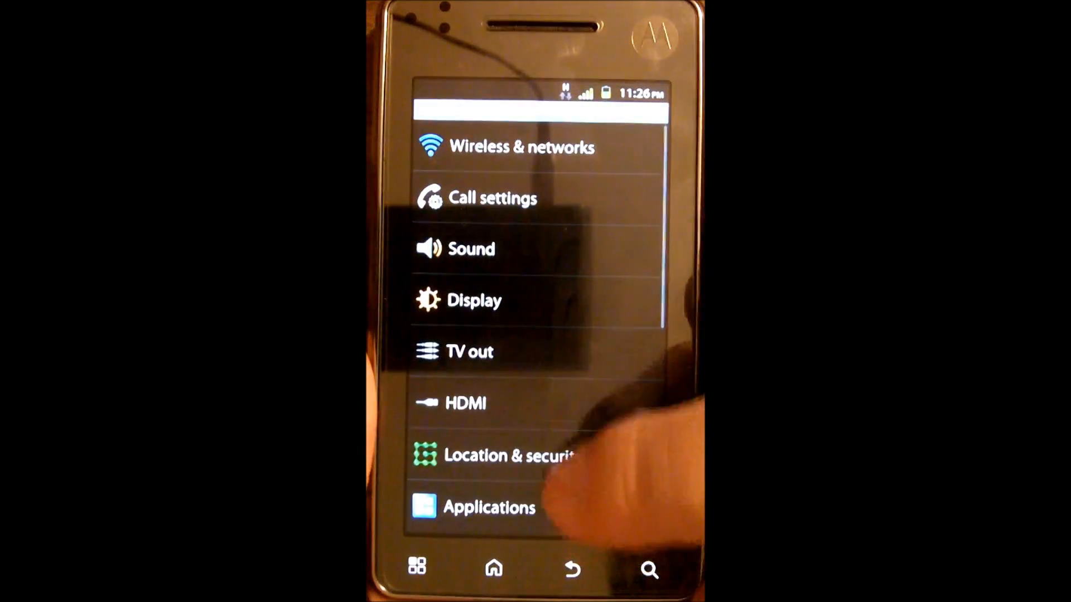
{"action": "scroll", "scroll_direction": "down", "scroll_amount": 3}
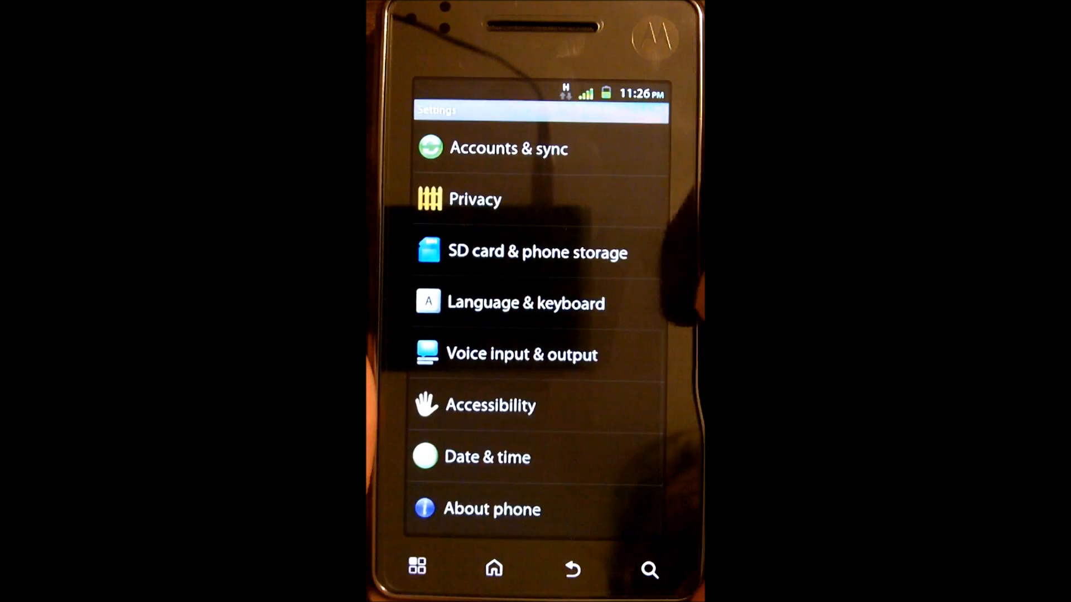
{"action": "left_click", "coordinate": [492, 508]}
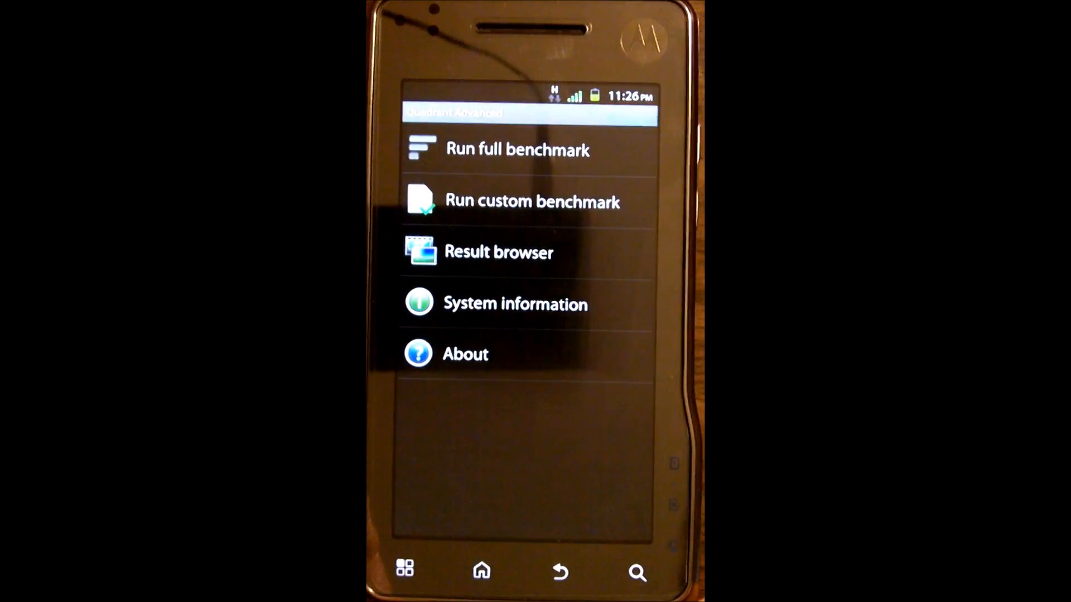
Step: Run Quadrant's full benchmark, view the ~1300 result chart, then return to the home screen
{"action": "left_click", "coordinate": [517, 150]}
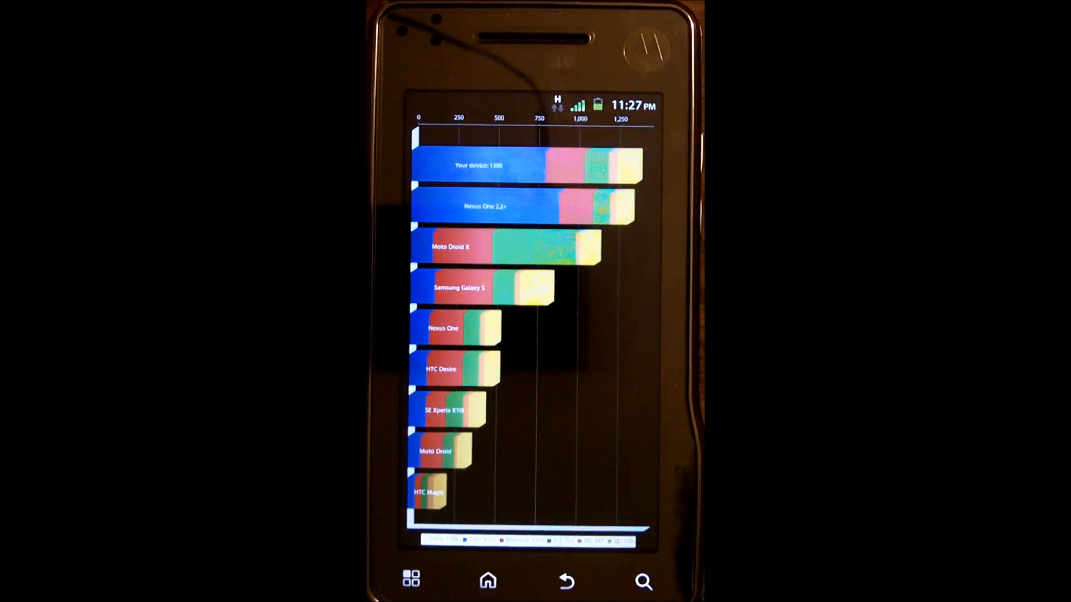
{"action": "left_click", "coordinate": [487, 580]}
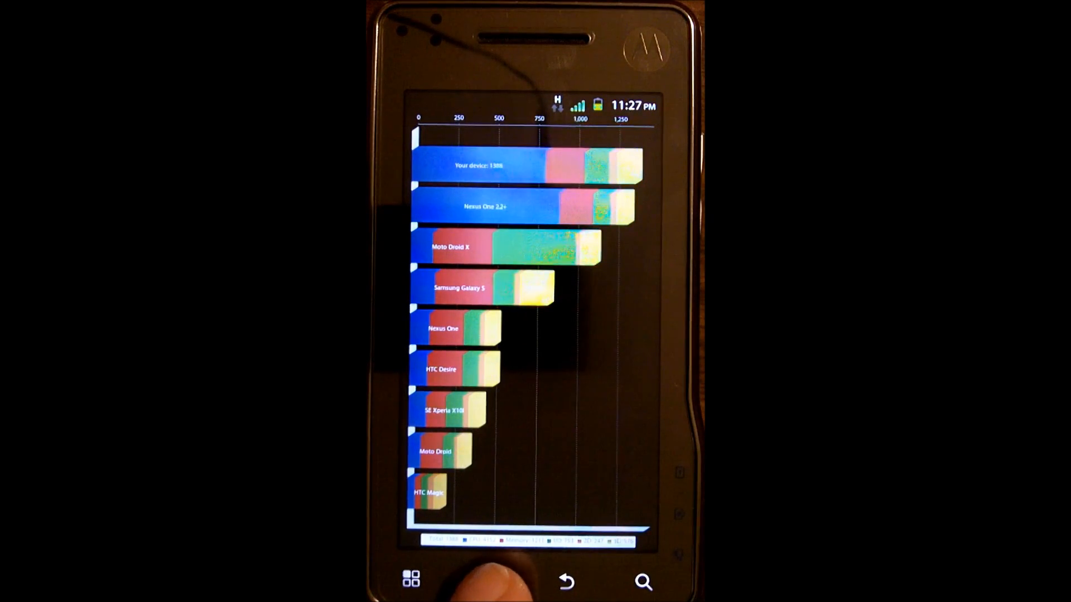
{"action": "left_click", "coordinate": [487, 580]}
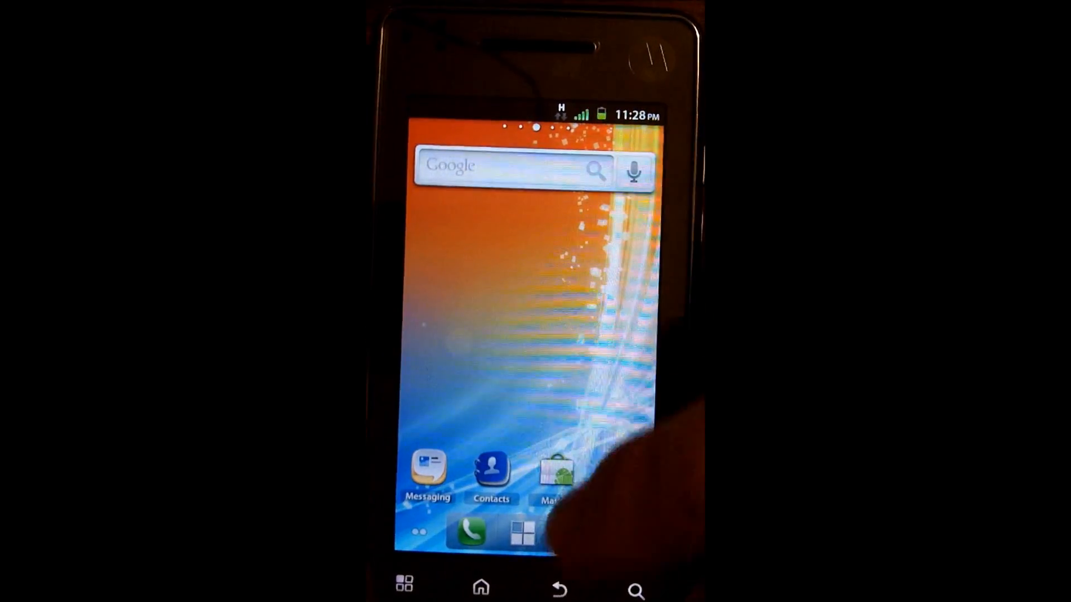
Step: Open the app drawer listing Quadrant Advanced, Root Explorer and SetCPU
{"action": "left_click", "coordinate": [524, 532]}
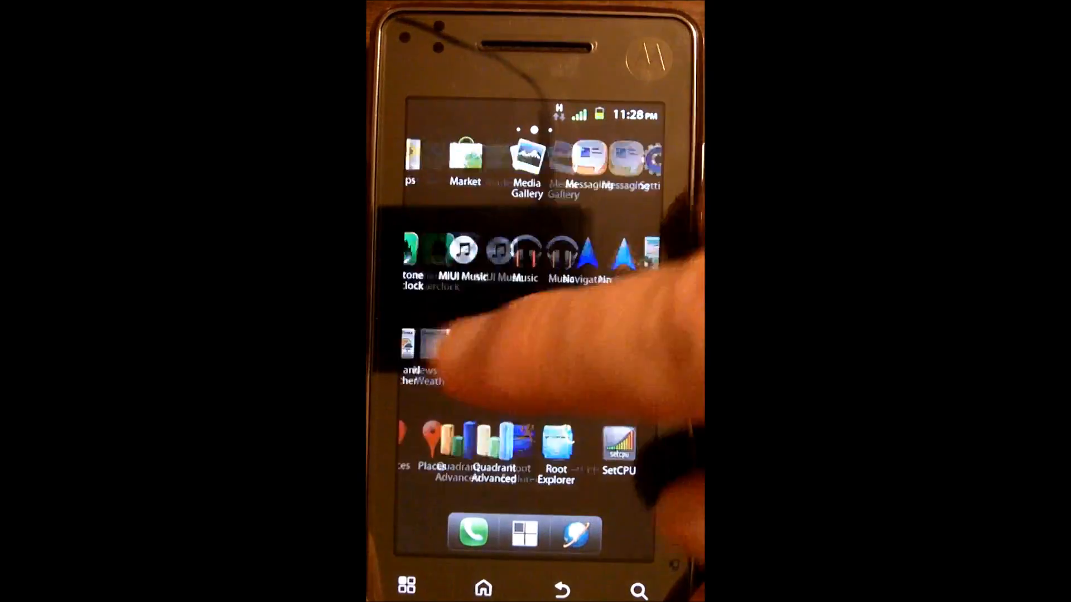